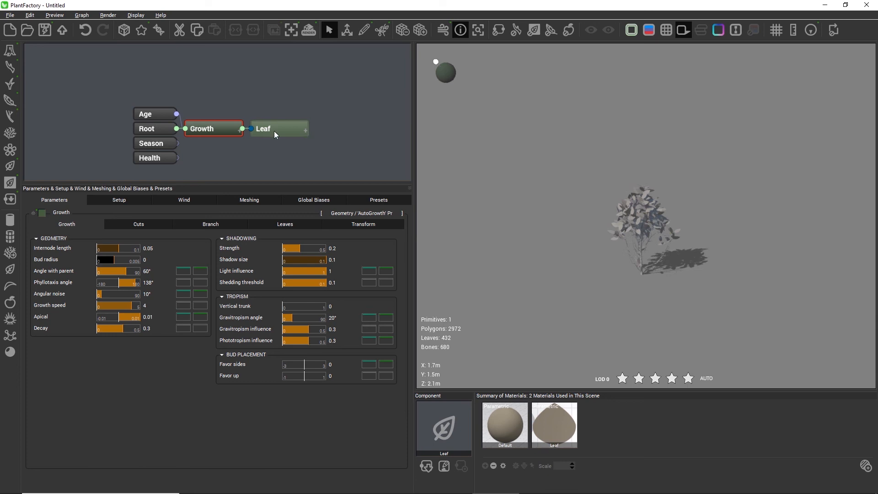
Inspect the Leaf node, then expand the Growth node to show its input and child ports.
click(278, 128)
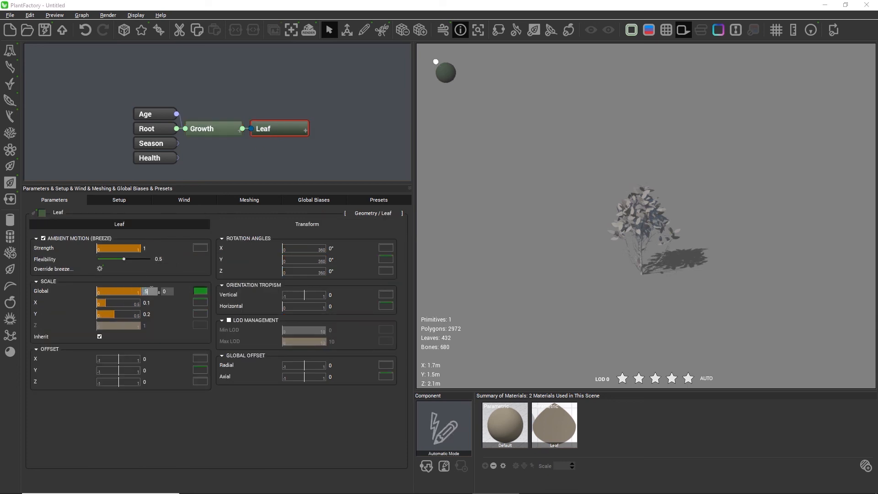
click(478, 29)
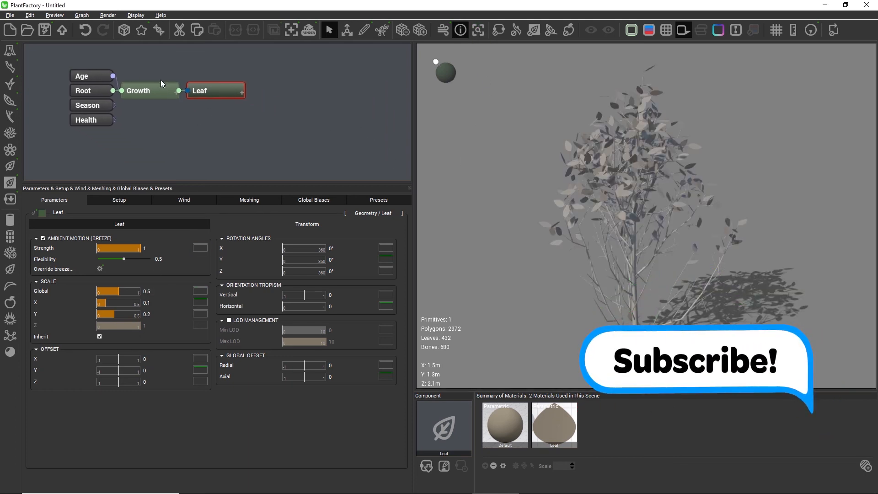
click(149, 91)
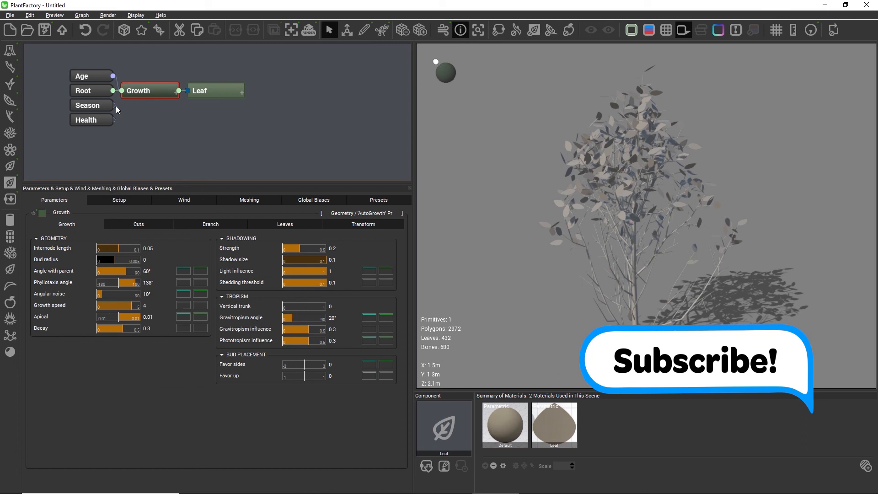
click(121, 101)
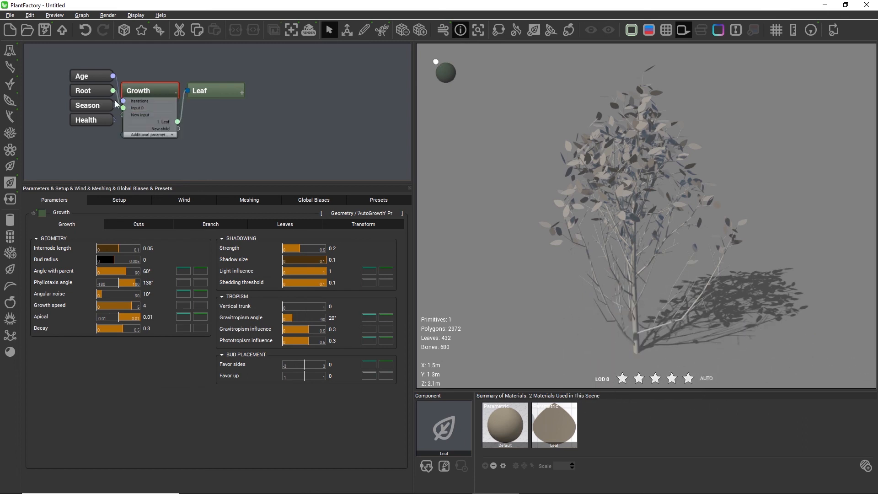
From the Setup tab, sweep the plant's age from 1 to 20 and raise Max. age to 25.
drag(138, 90, 156, 65)
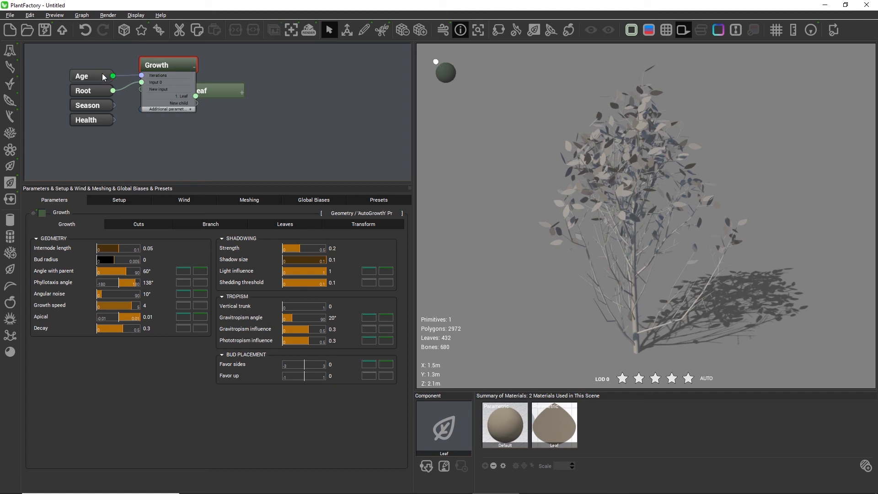
click(119, 200)
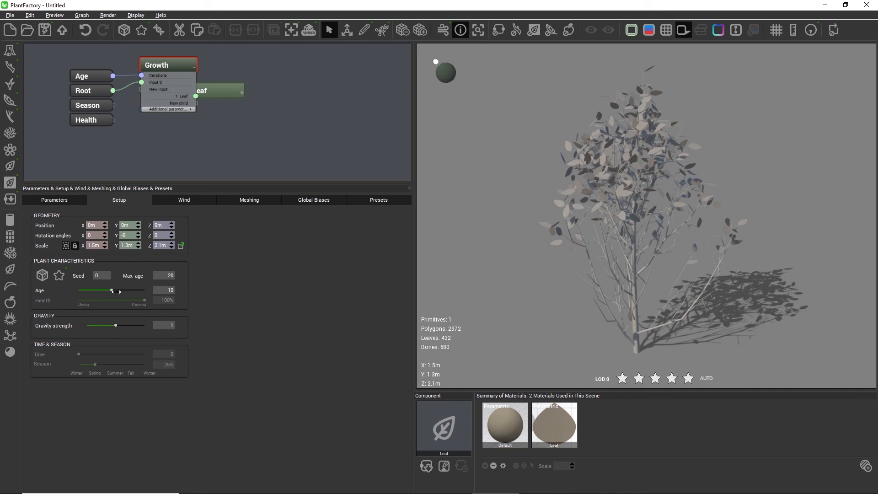
drag(111, 290, 84, 290)
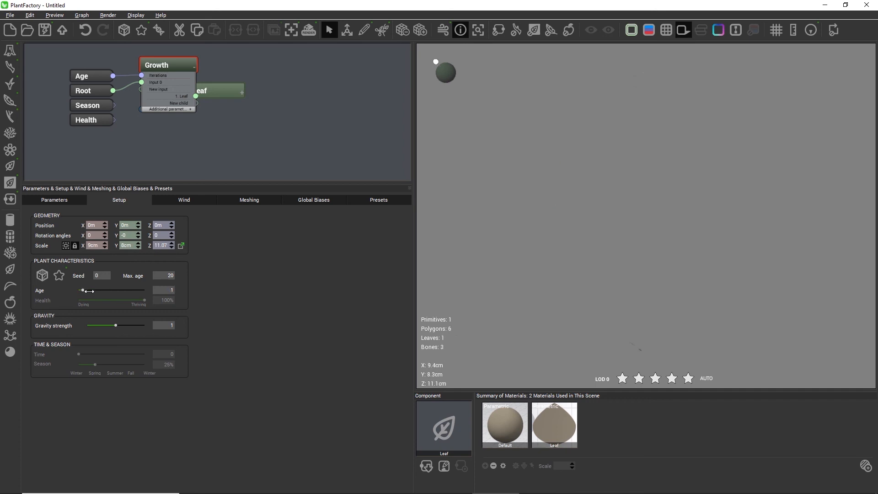
drag(84, 290, 116, 290)
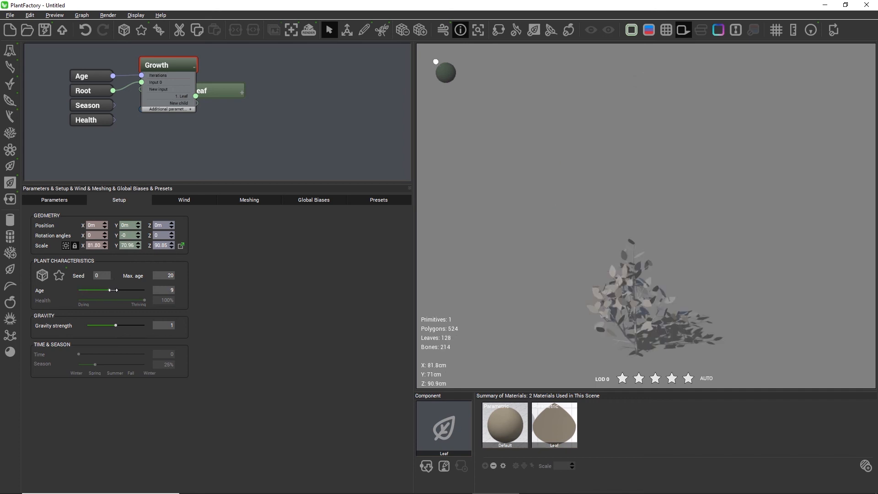
drag(117, 290, 143, 290)
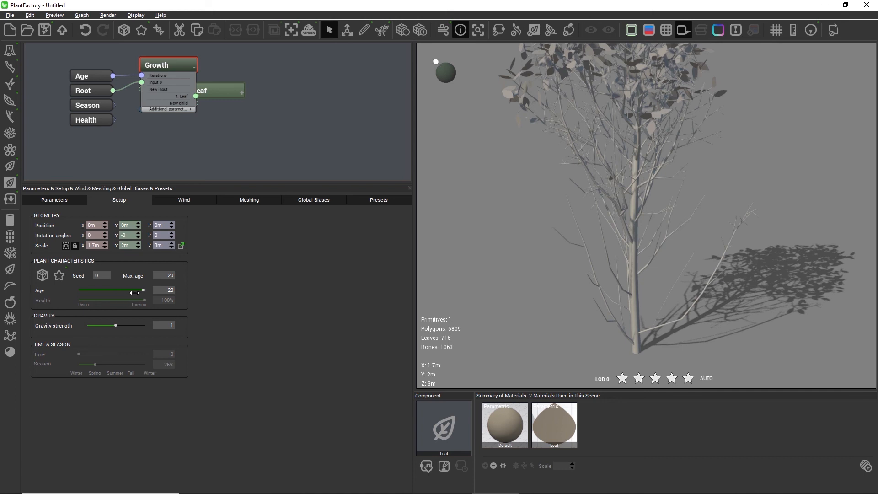
click(479, 29)
text(25)
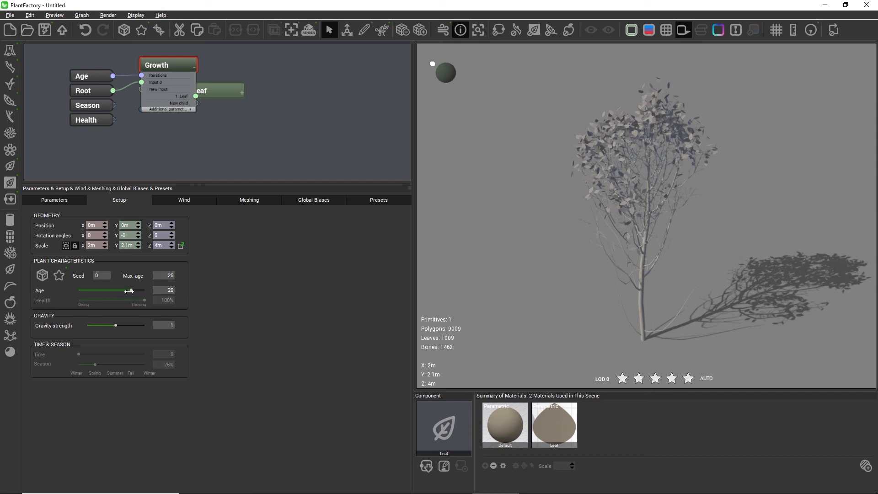
Grow the plant to age 25, then settle its Age at 13.
drag(126, 290, 145, 290)
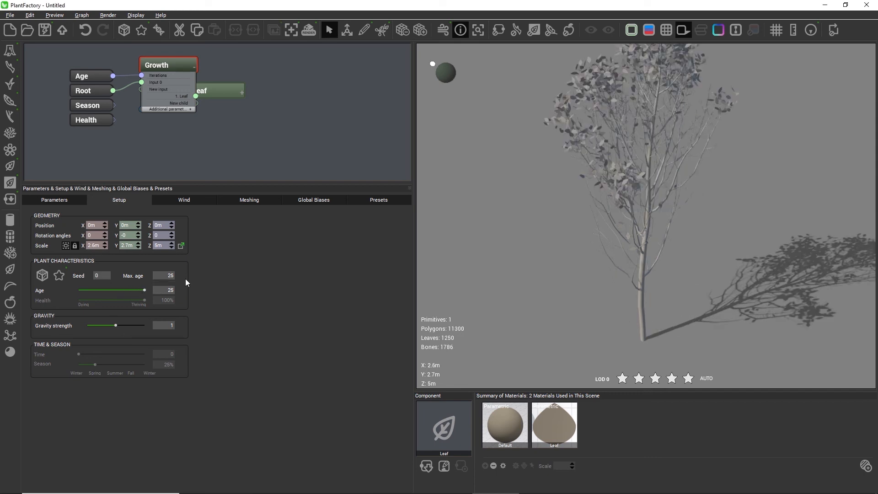
drag(143, 290, 134, 290)
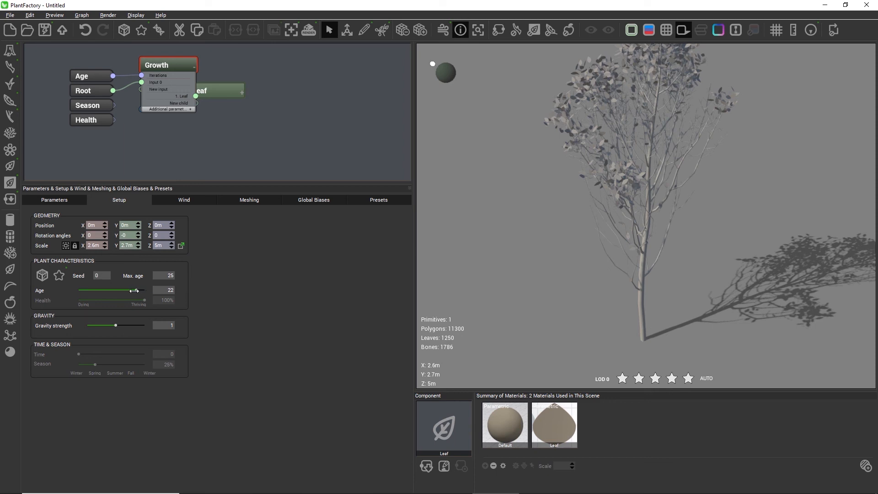
drag(134, 290, 113, 290)
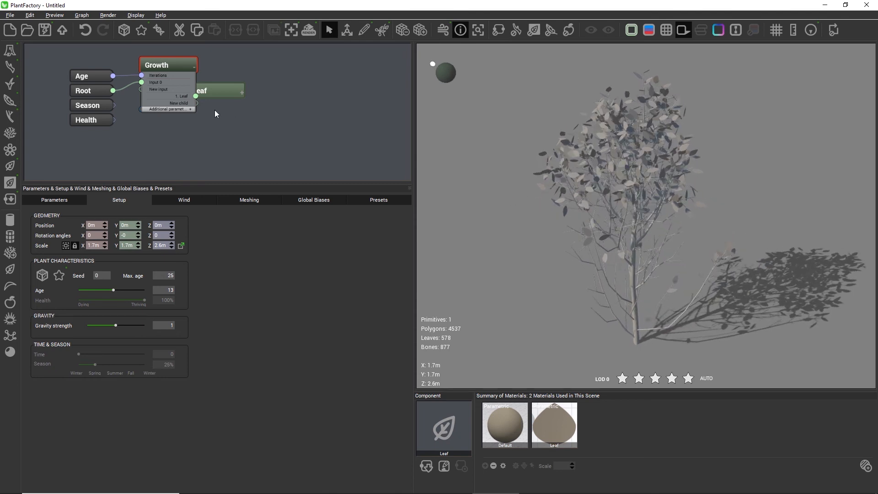
click(54, 200)
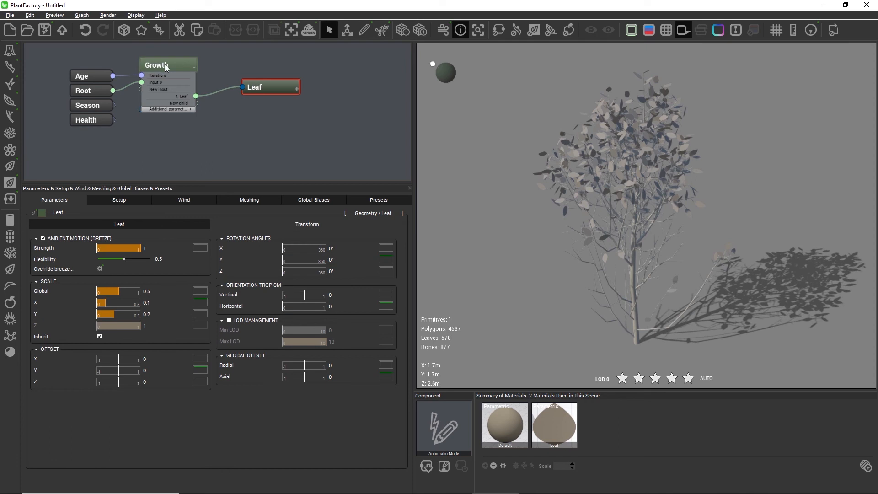
Sweep the Growth node's Internode length between 0.03 and 0.09, leaving it at 0.07.
click(156, 64)
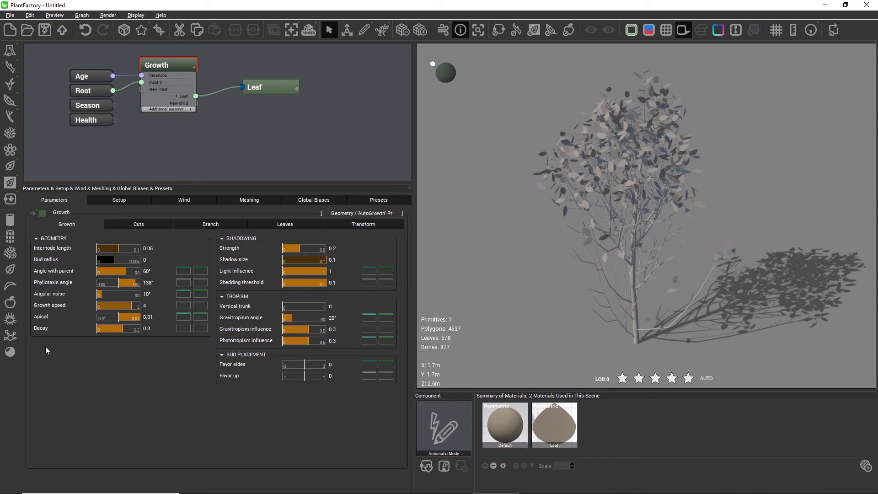
mouse_move(55, 335)
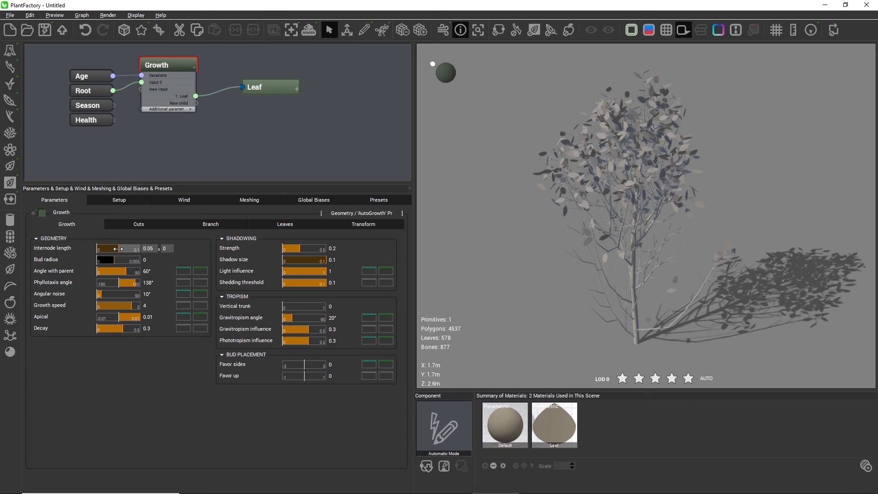
drag(112, 248, 126, 247)
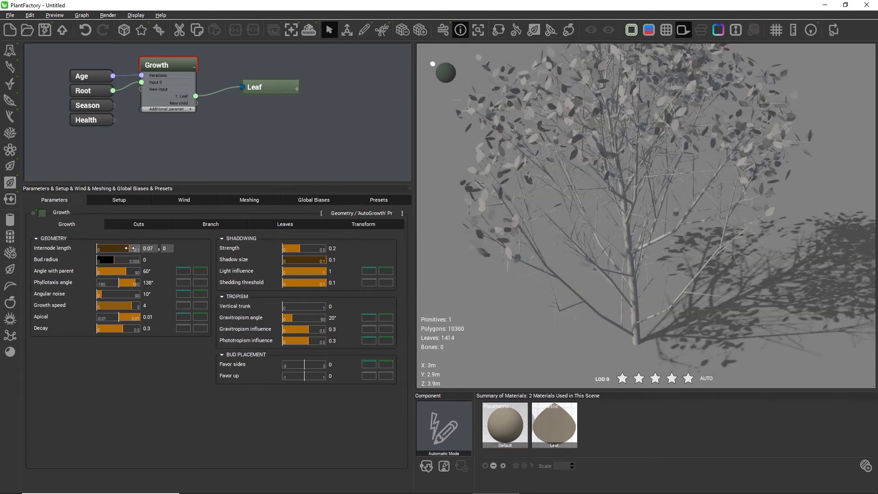
drag(126, 248, 137, 248)
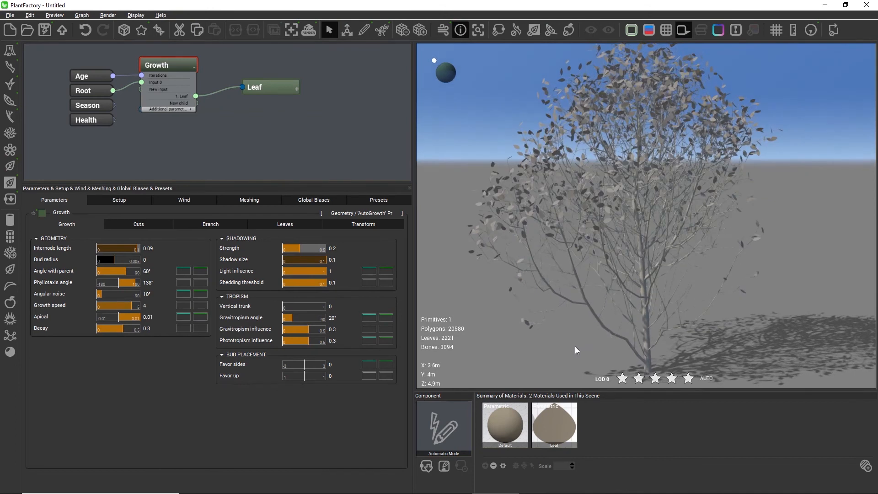
mouse_move(525, 276)
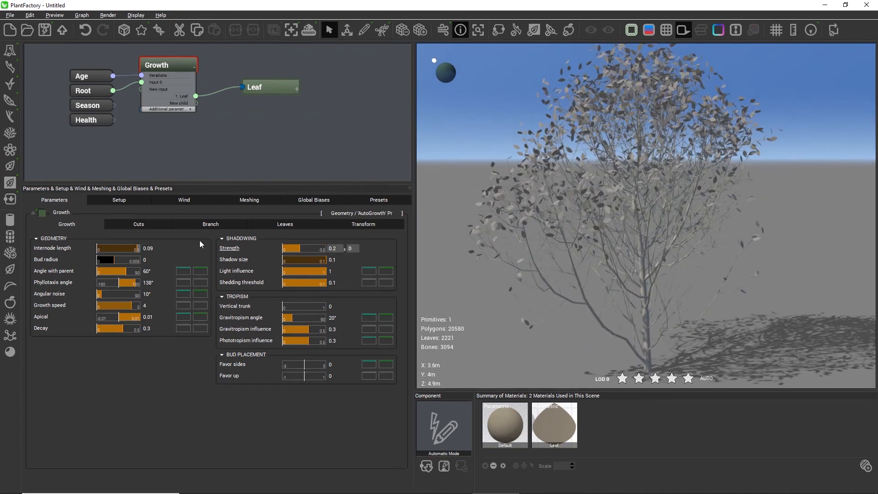
drag(129, 248, 118, 248)
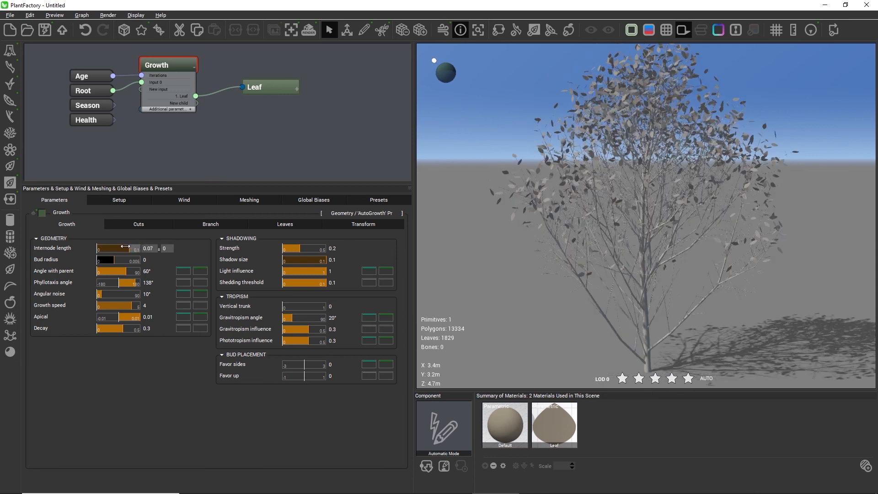
drag(121, 248, 109, 248)
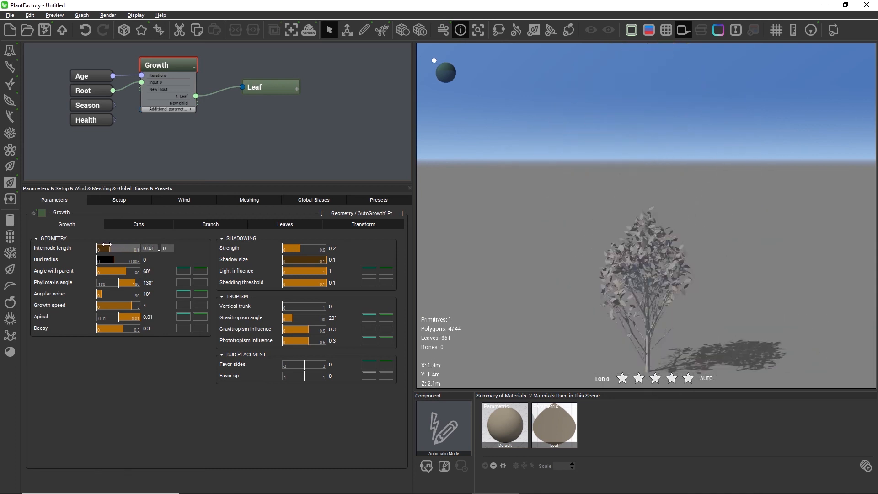
drag(100, 248, 128, 247)
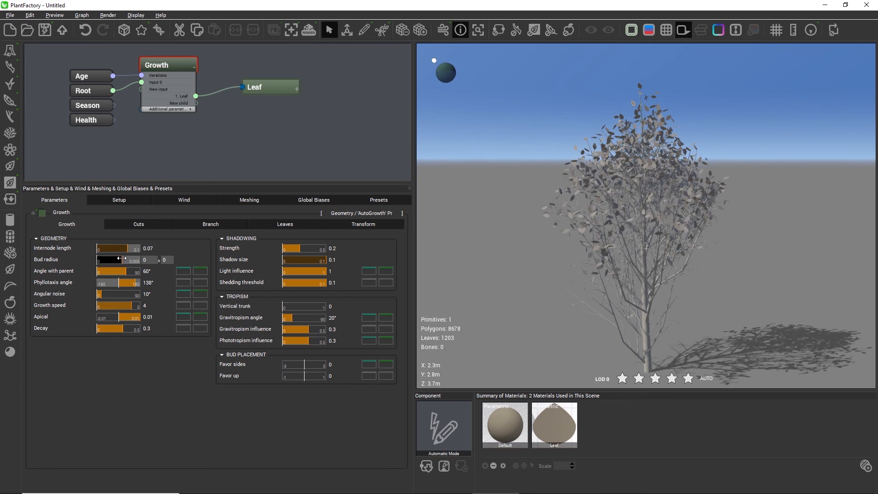
text(0.01)
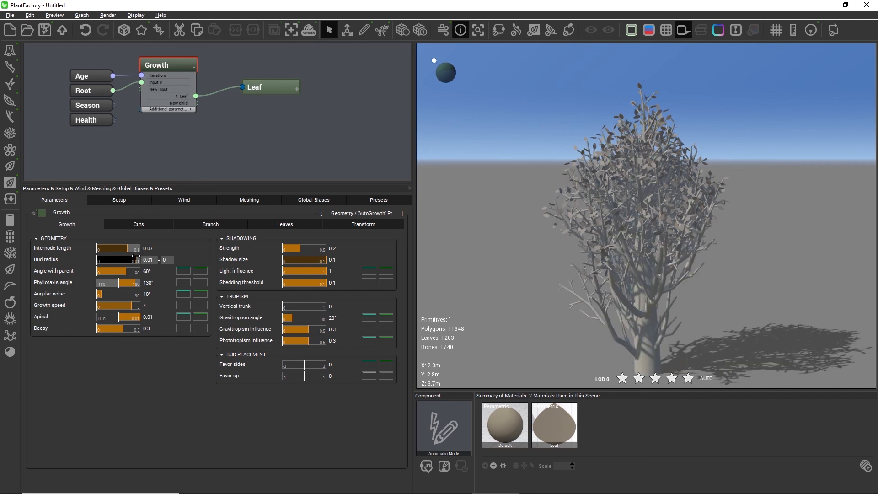
drag(132, 259, 97, 259)
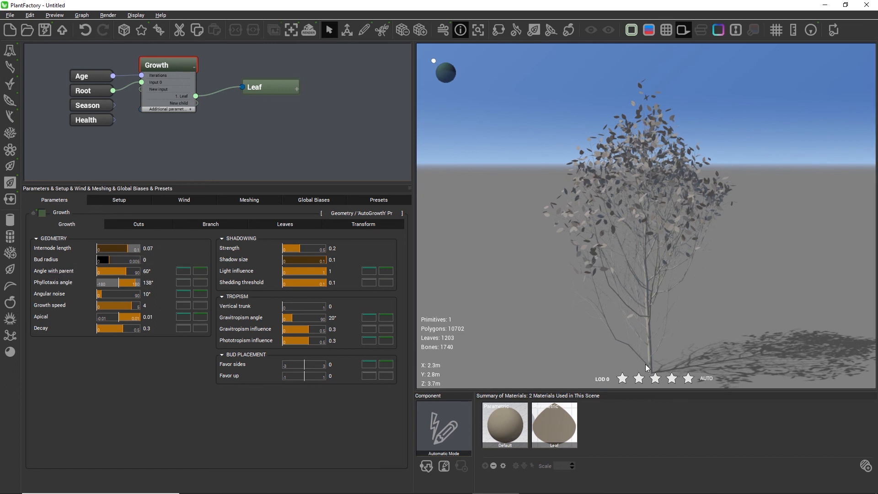
mouse_move(126, 271)
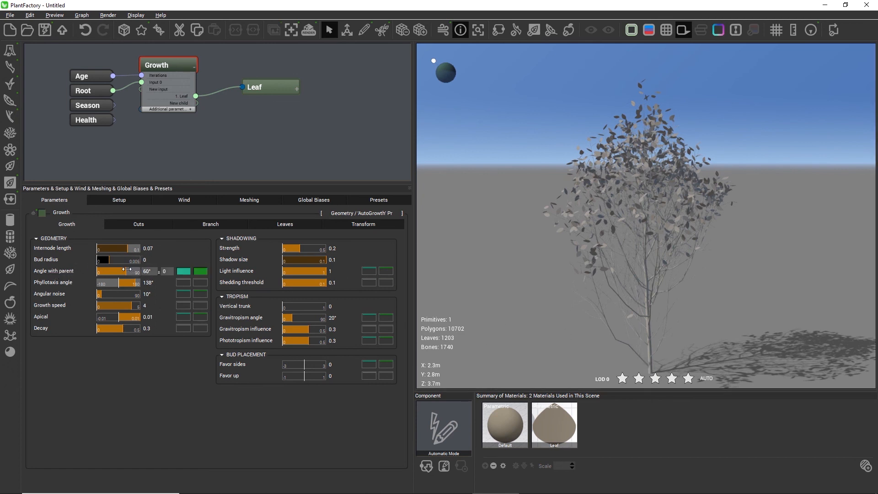
Sweep Angle with parent through 38°, 0°, 106°, 150° and 111°, then lower it again.
drag(123, 271, 115, 271)
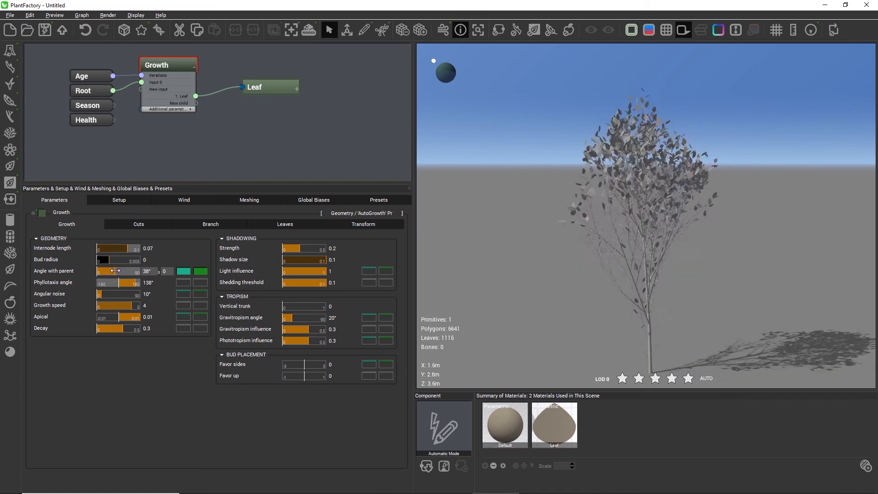
drag(129, 271, 96, 271)
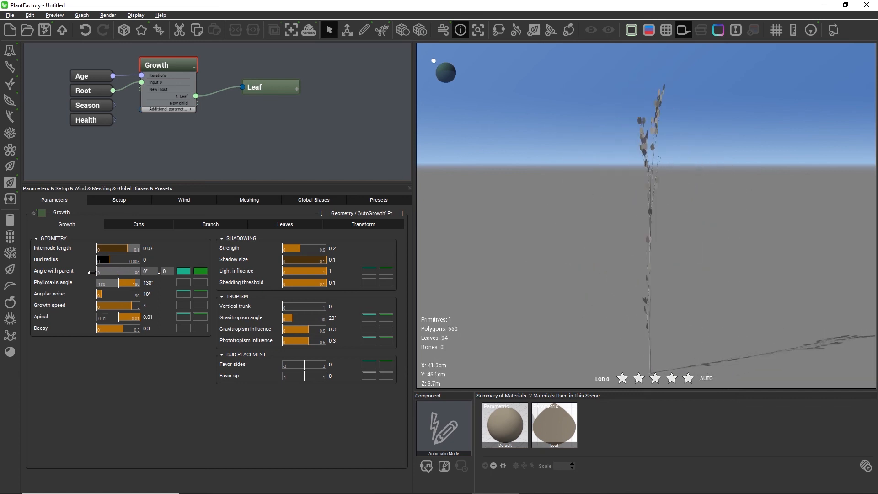
drag(98, 271, 115, 271)
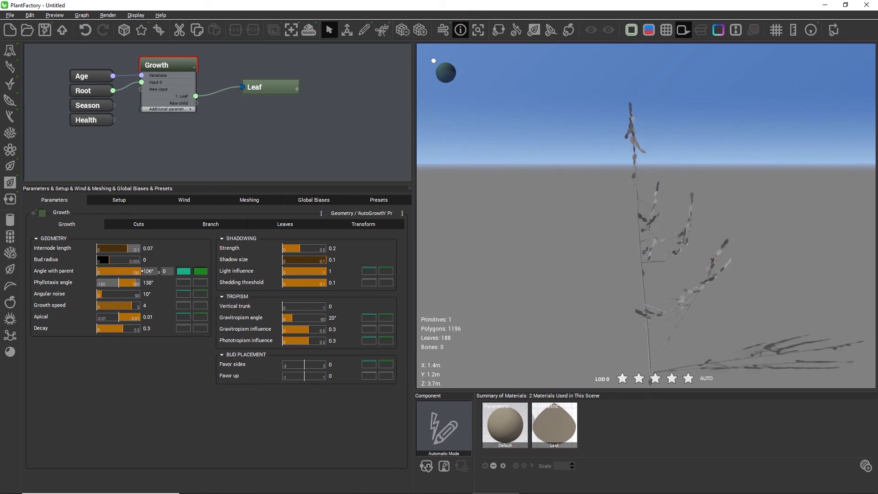
drag(129, 271, 136, 270)
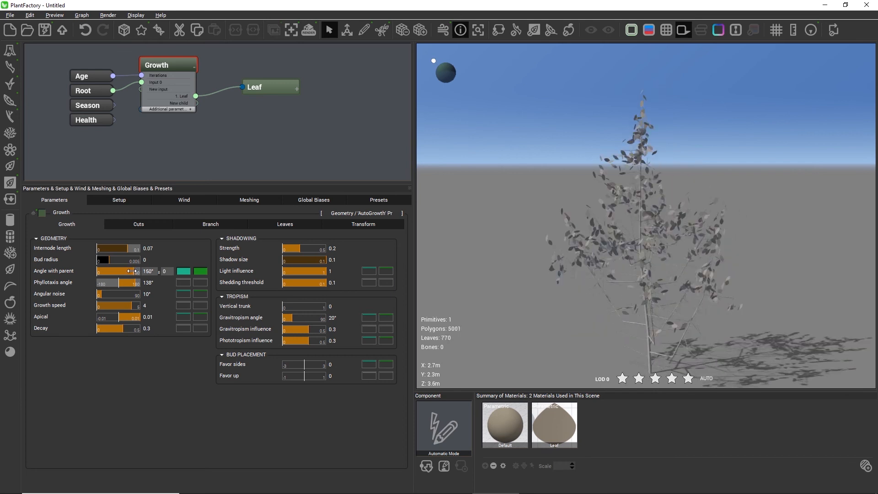
drag(135, 271, 118, 271)
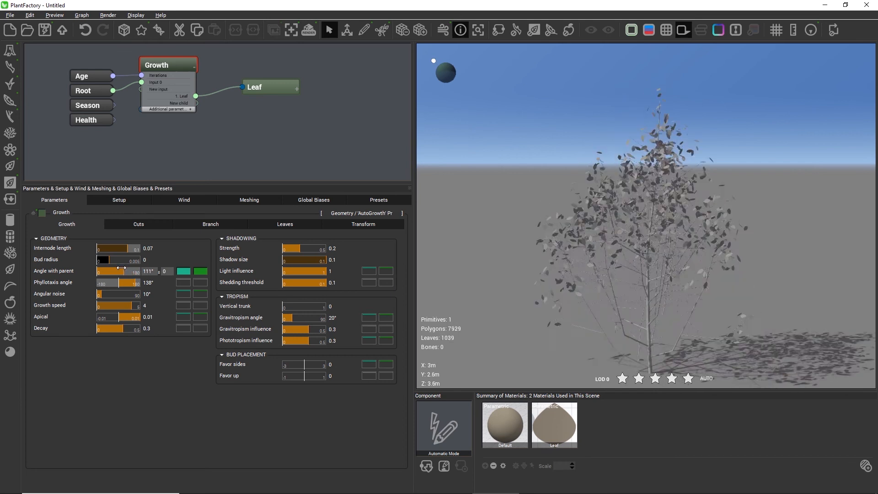
drag(126, 271, 104, 271)
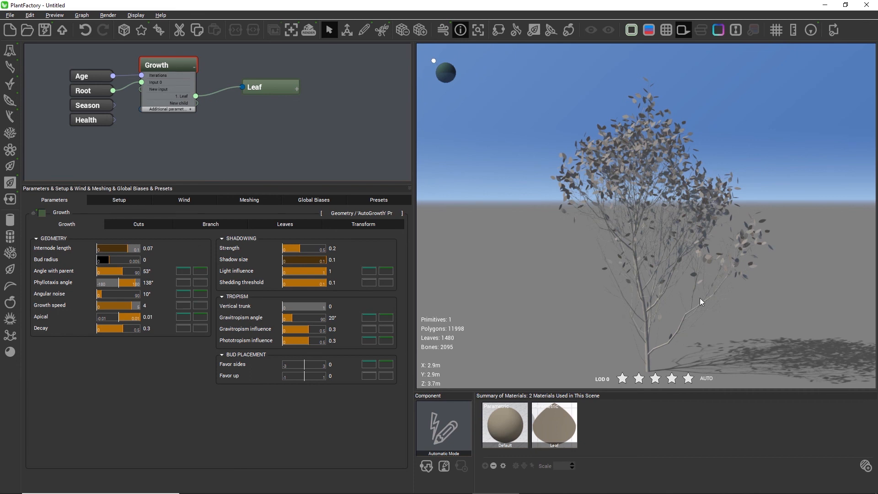
Vary Angular noise up to about 47°, drop it to 0°, then bring it back around 15° and higher.
drag(121, 293, 129, 294)
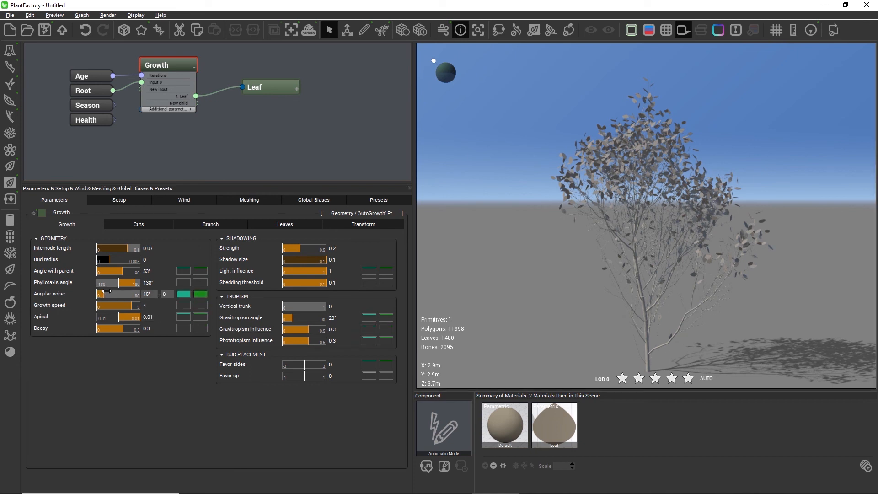
drag(110, 291, 123, 290)
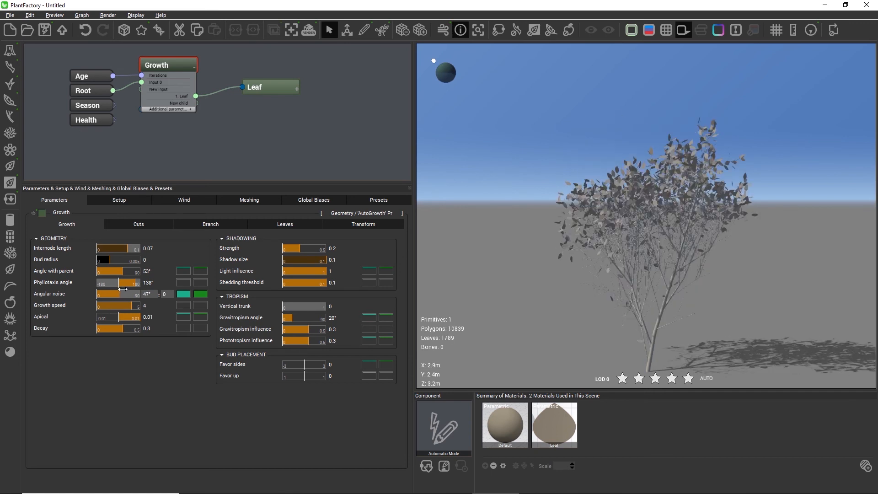
drag(121, 294, 131, 293)
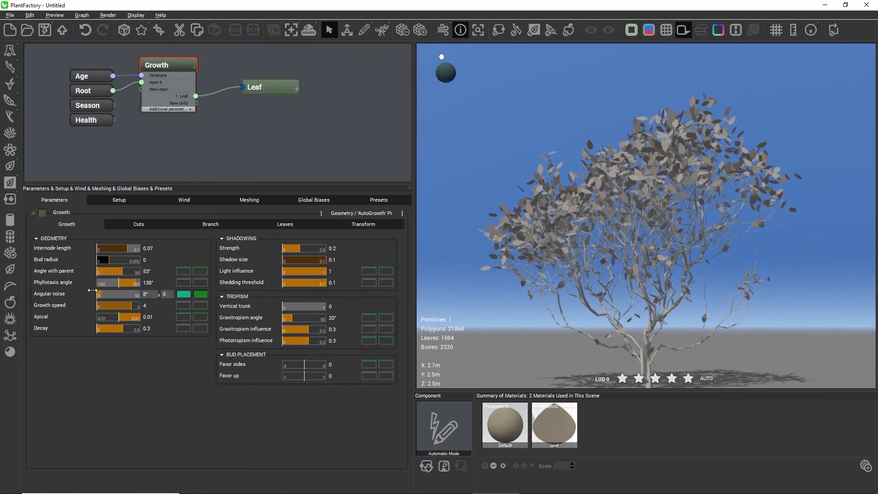
drag(135, 294, 98, 294)
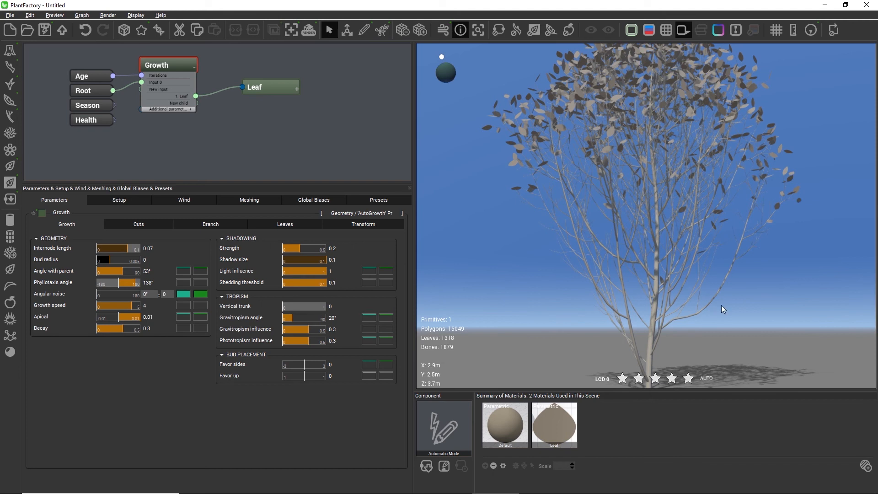
mouse_move(633, 320)
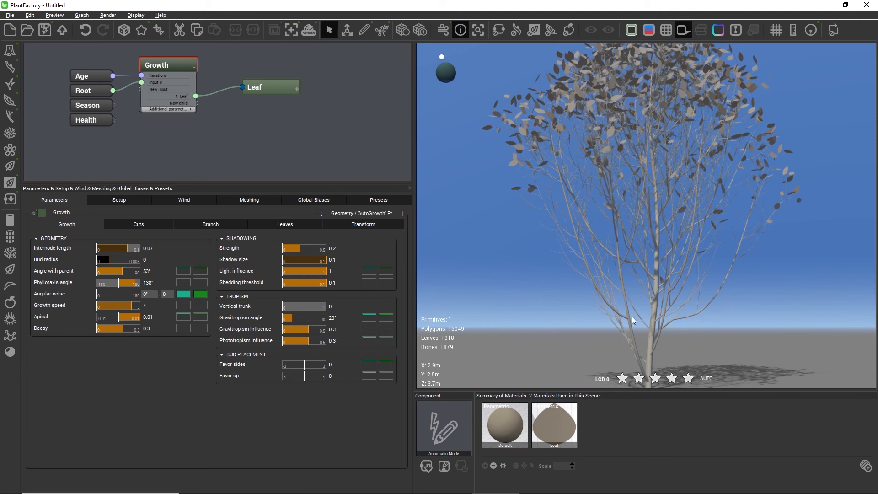
mouse_move(612, 317)
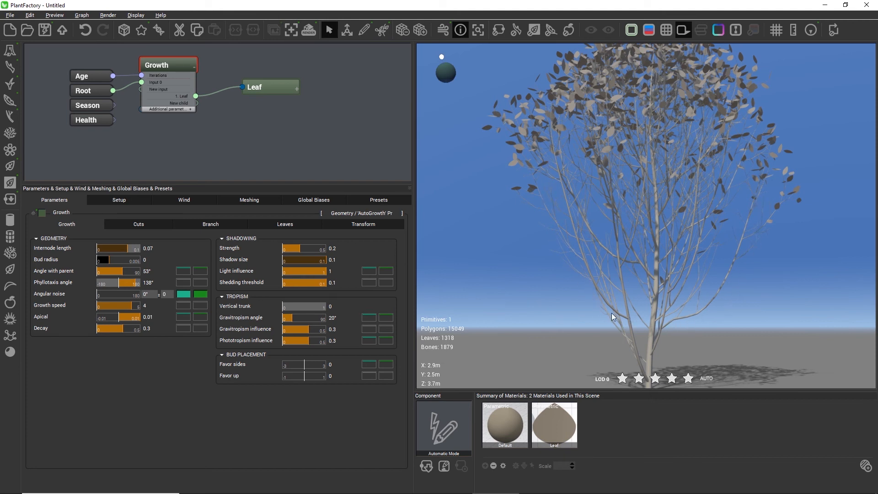
drag(99, 294, 116, 294)
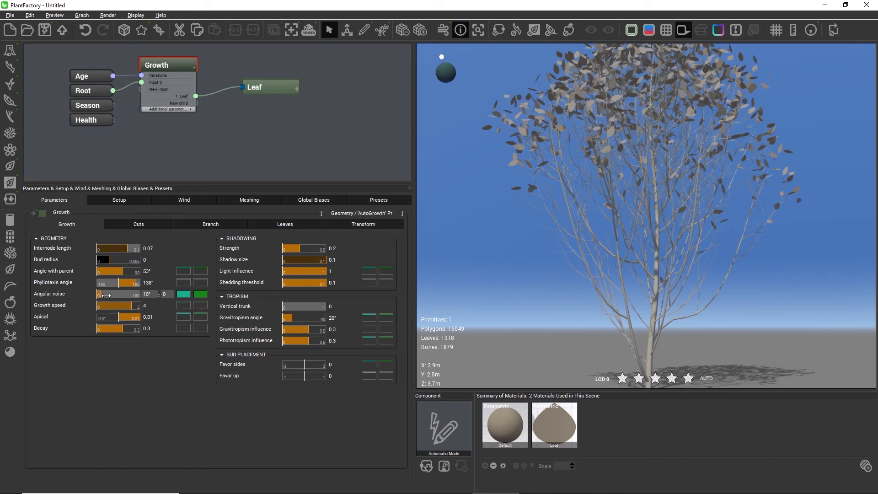
drag(103, 294, 126, 293)
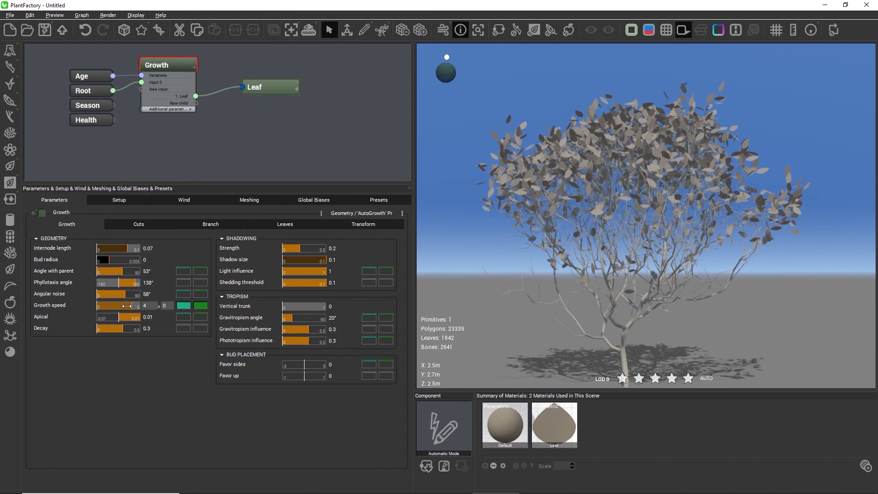
Try Growth speed from about 2.4 up to 7 and settle it at 5.2.
drag(129, 305, 118, 305)
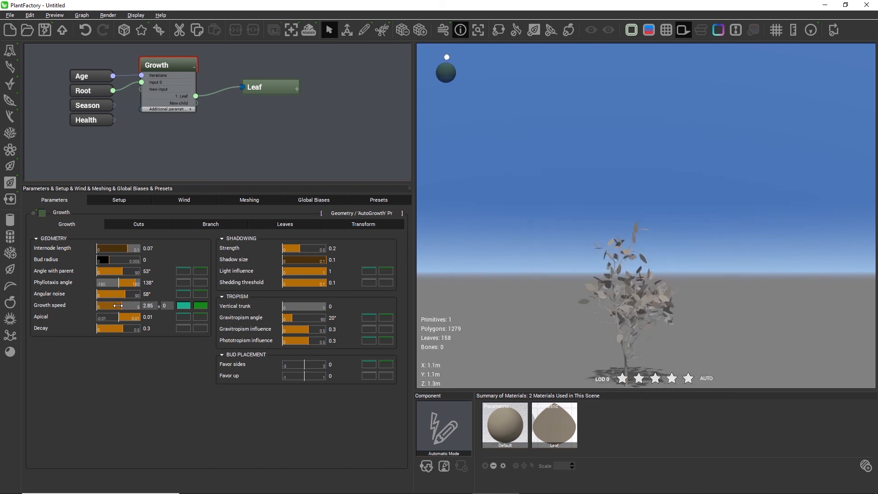
drag(120, 305, 115, 305)
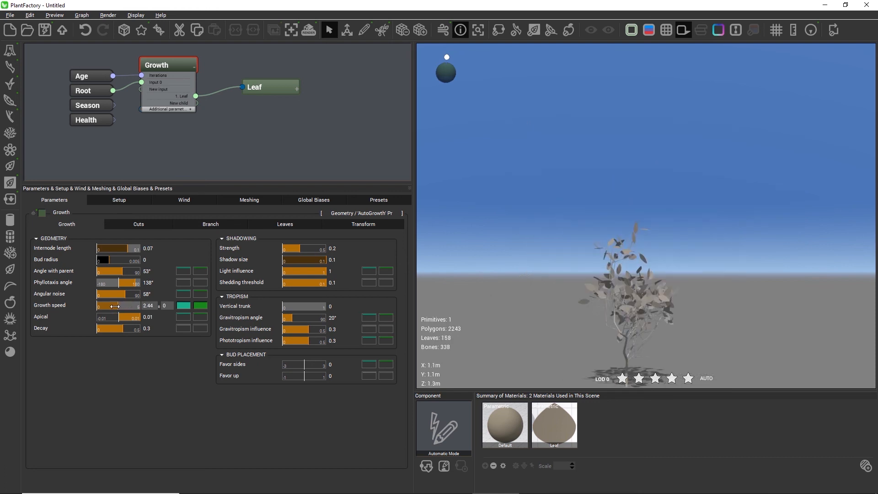
drag(112, 305, 135, 306)
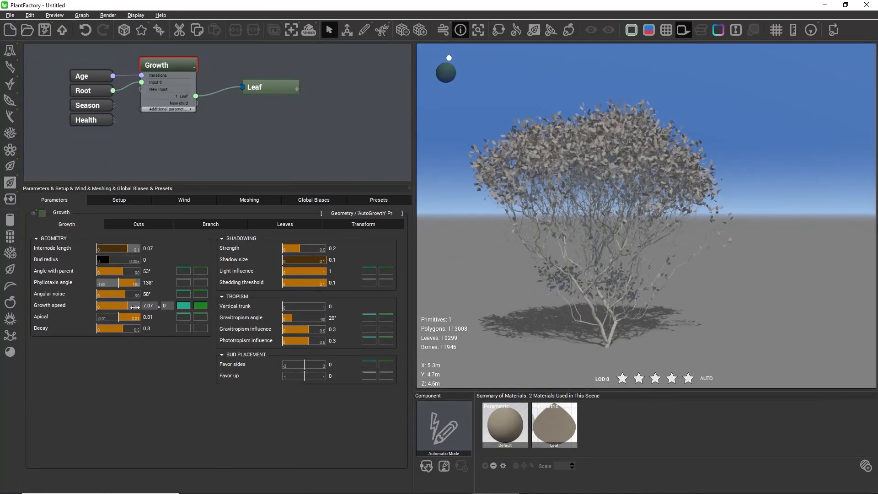
drag(134, 305, 129, 306)
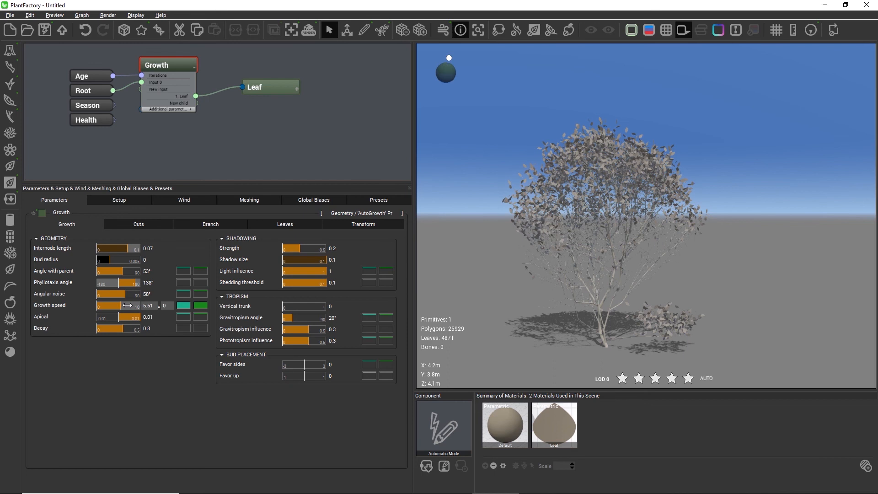
drag(132, 306, 123, 306)
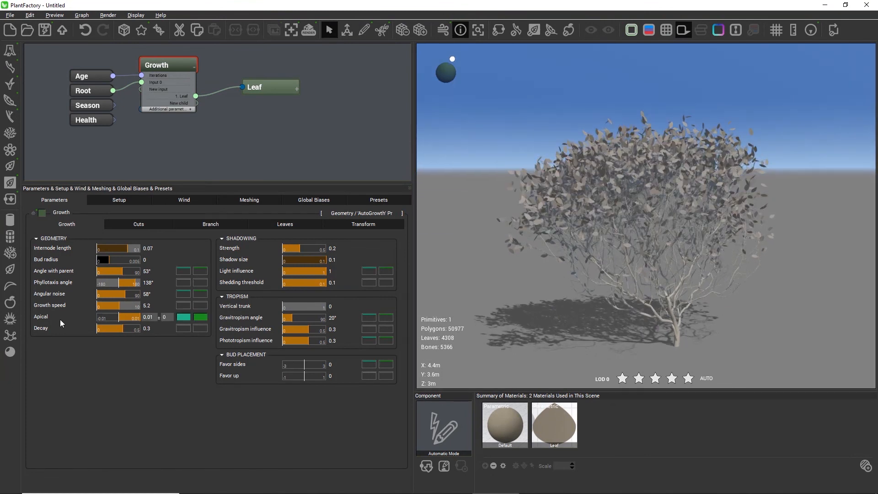
mouse_move(41, 316)
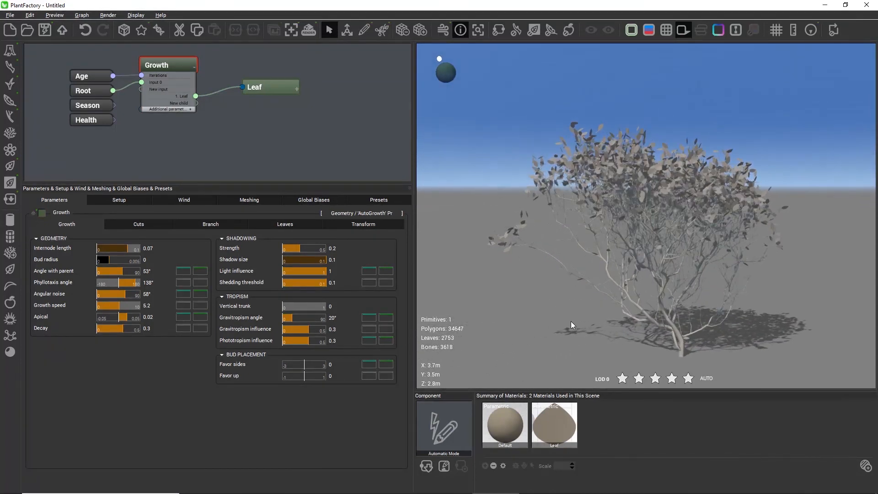
Push Apical up to about 0.08 for a taller tree, then bring it back down to 0.01.
drag(126, 317, 133, 316)
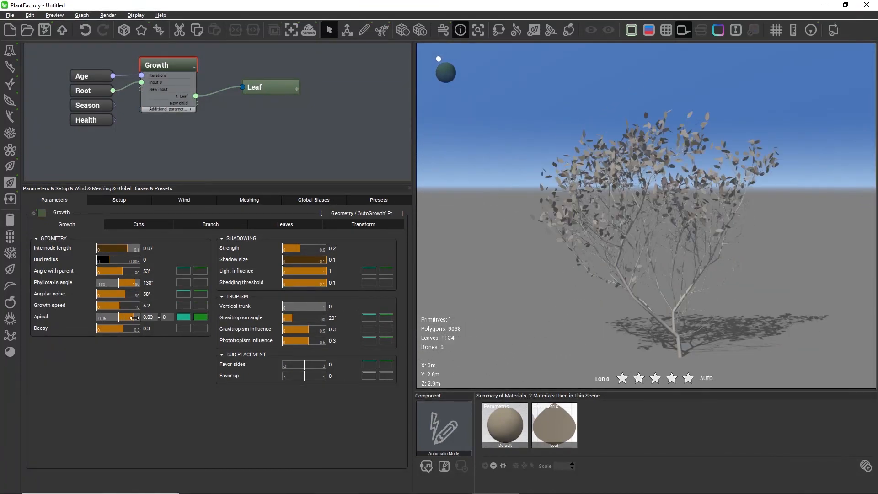
drag(129, 317, 133, 317)
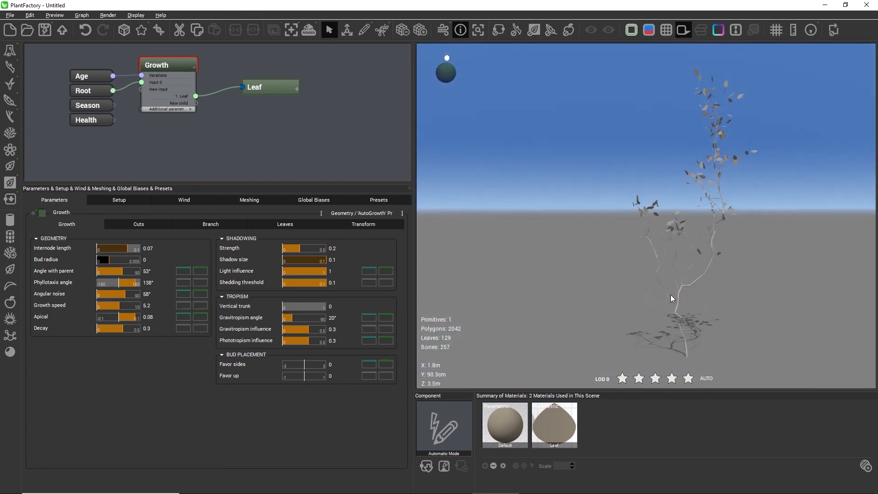
drag(126, 317, 131, 316)
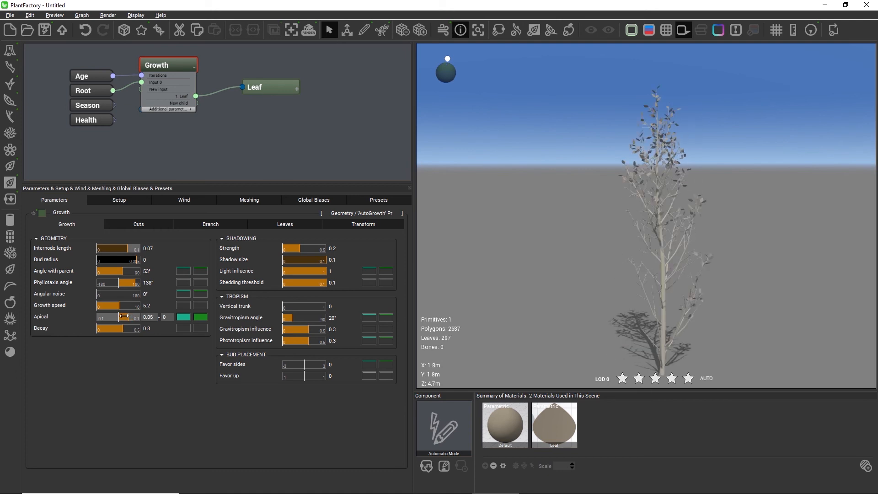
drag(123, 318, 115, 318)
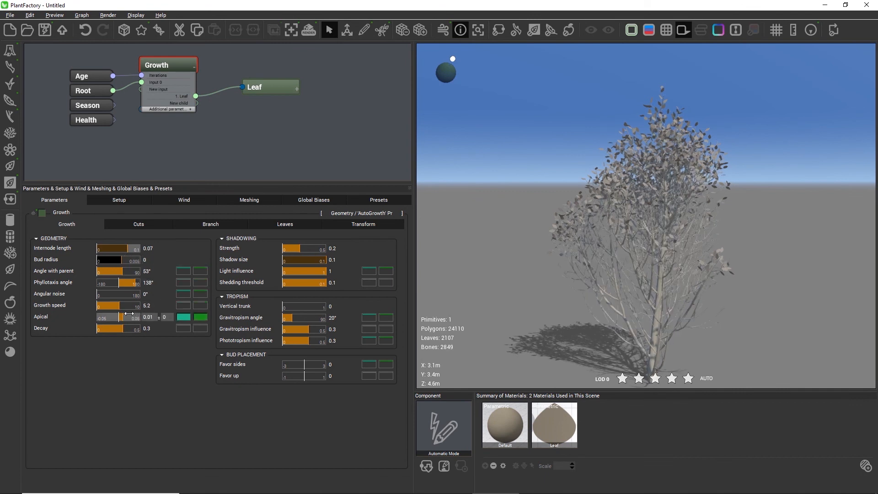
Take Apical negative through -0.02 and -0.03 down to -0.1 for a rounder crown.
drag(128, 317, 118, 317)
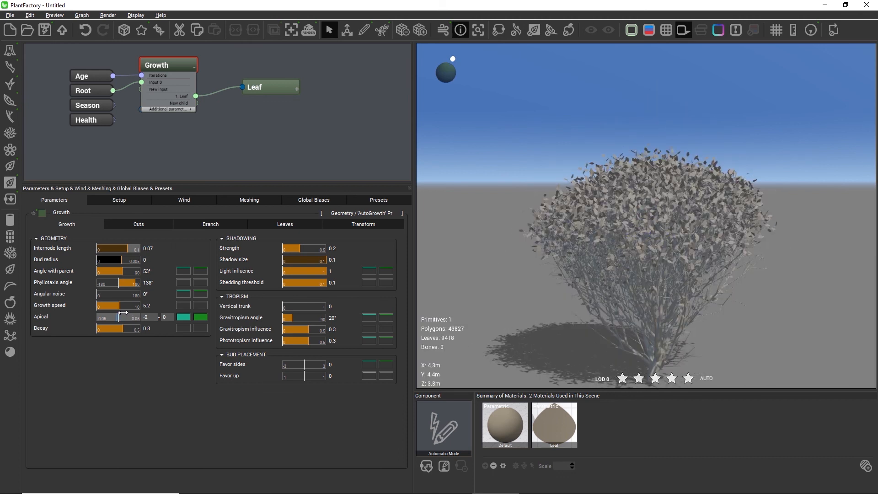
drag(122, 318, 115, 317)
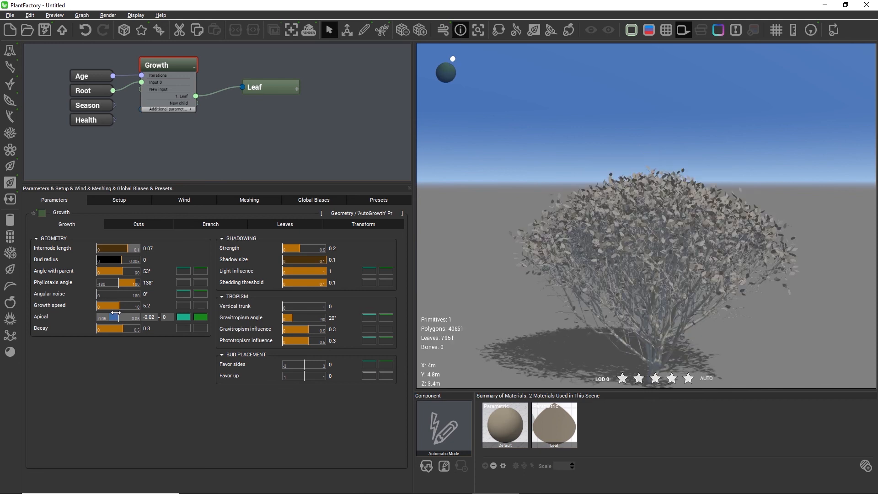
drag(114, 316, 111, 317)
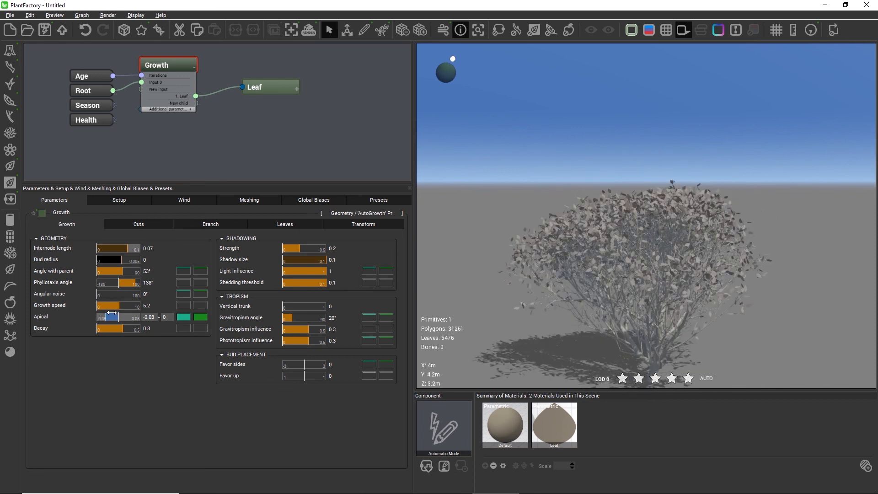
drag(109, 316, 102, 316)
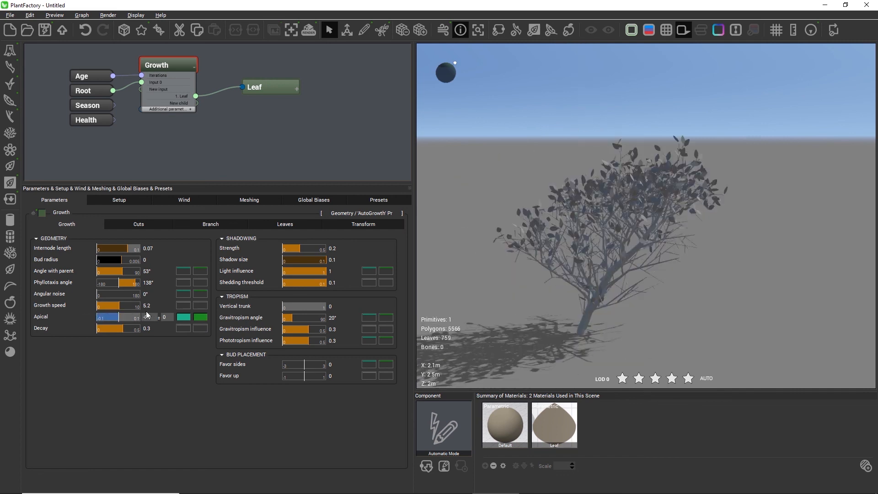
drag(119, 317, 104, 317)
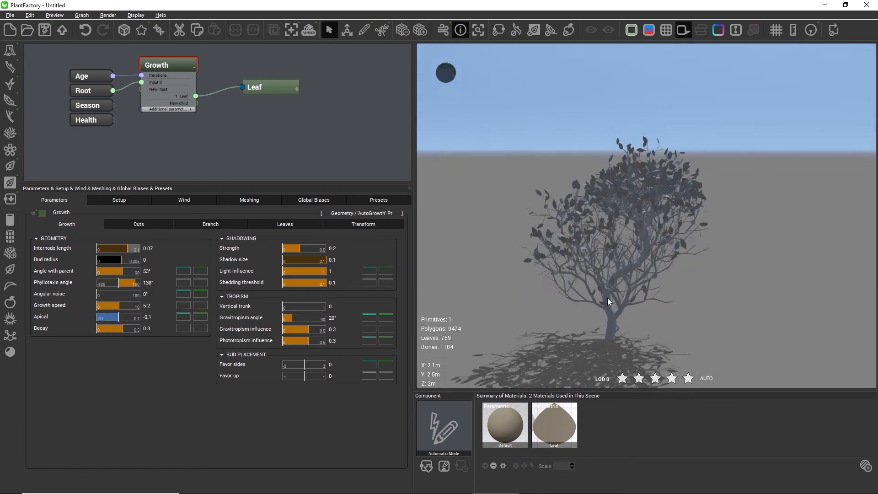
drag(609, 301, 543, 301)
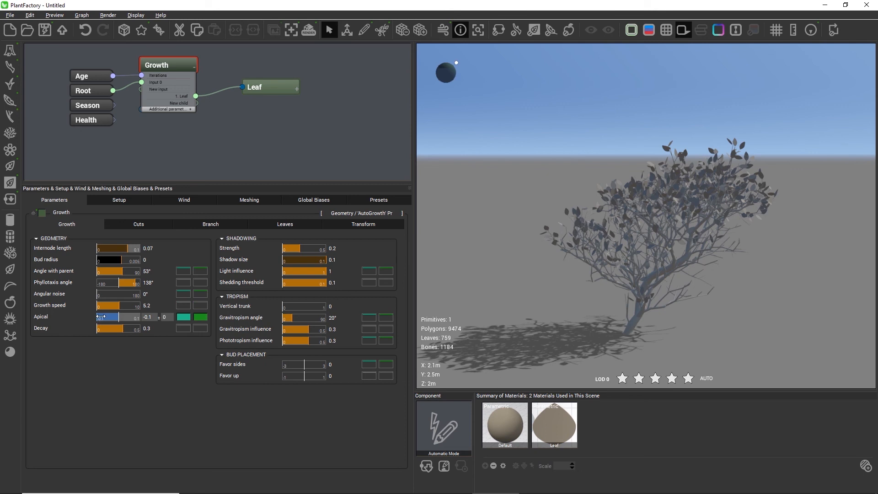
Raise Apical back toward zero and settle it at -0.03.
drag(100, 317, 115, 318)
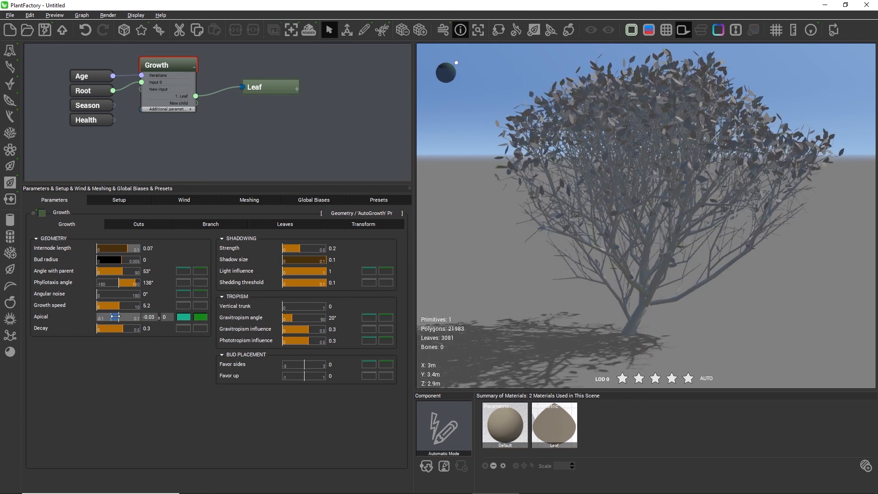
drag(110, 318, 119, 318)
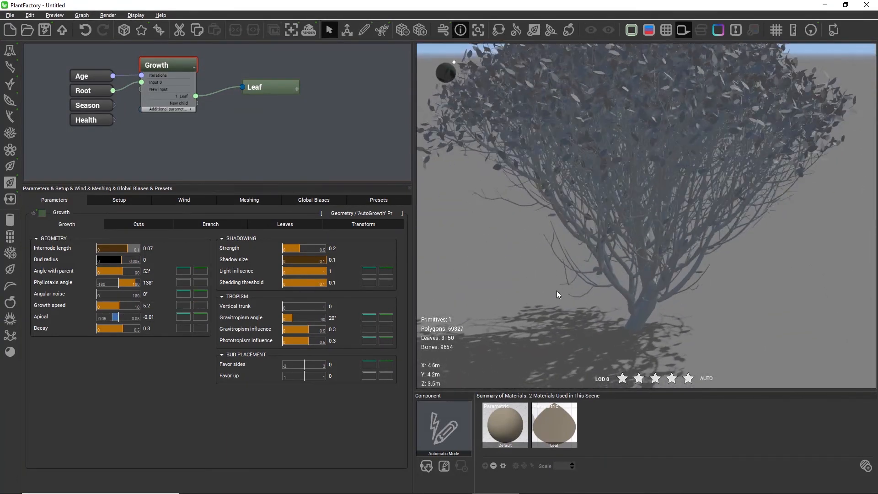
drag(116, 318, 107, 318)
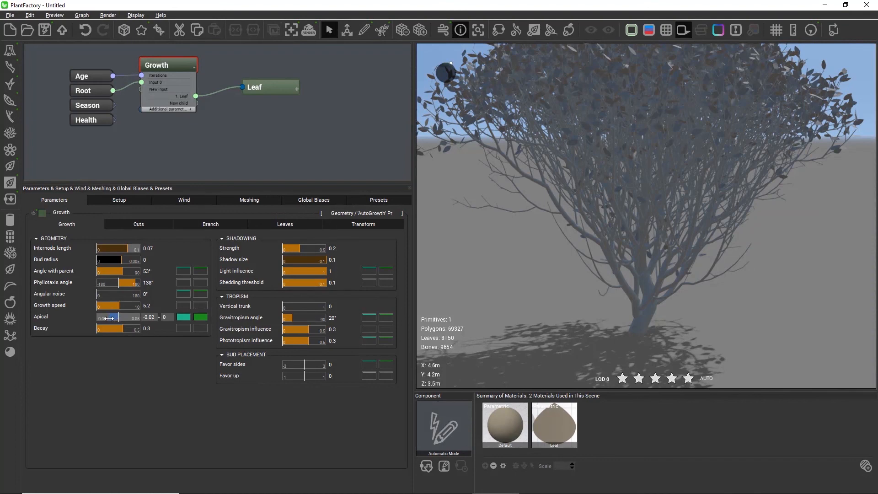
drag(115, 318, 105, 318)
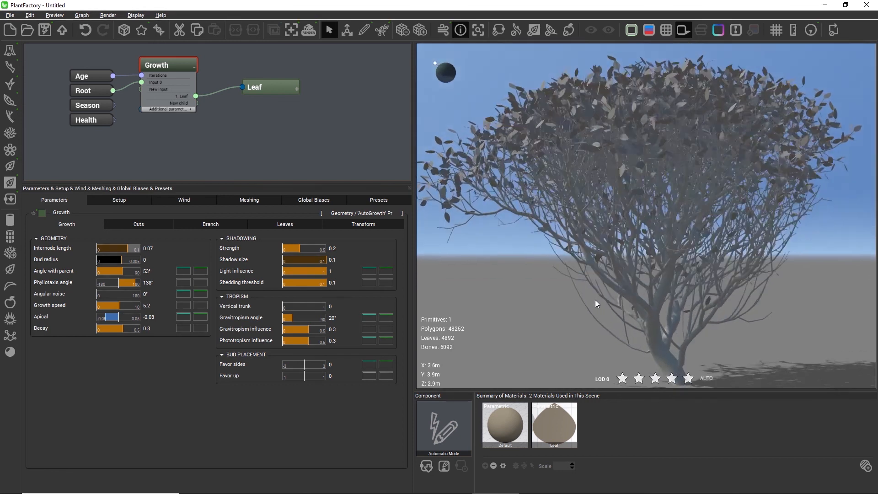
drag(129, 328, 120, 328)
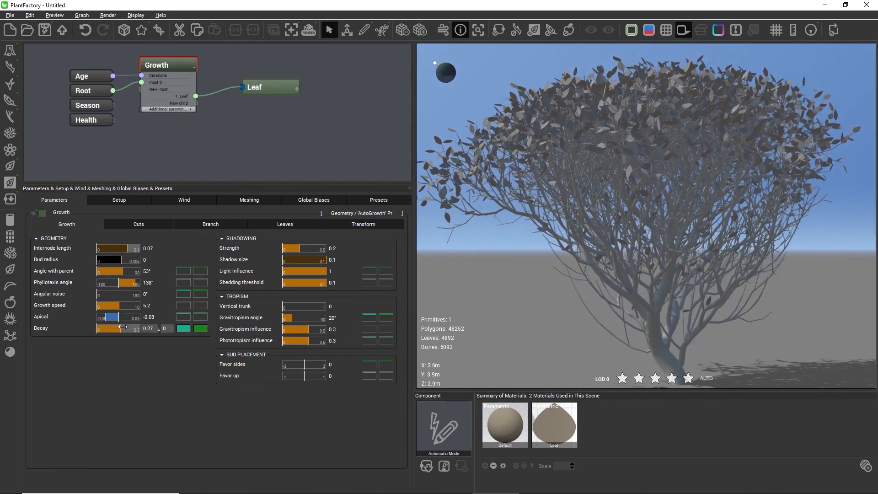
drag(121, 328, 109, 329)
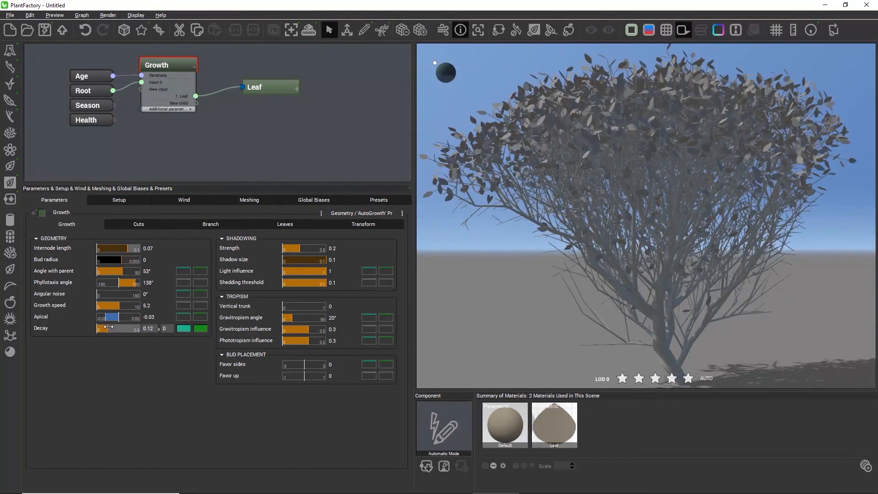
drag(134, 328, 111, 327)
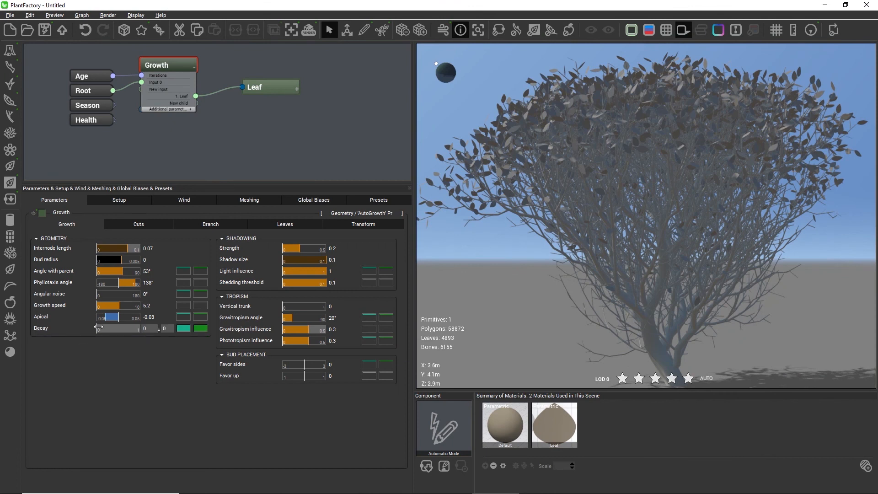
drag(100, 329, 126, 328)
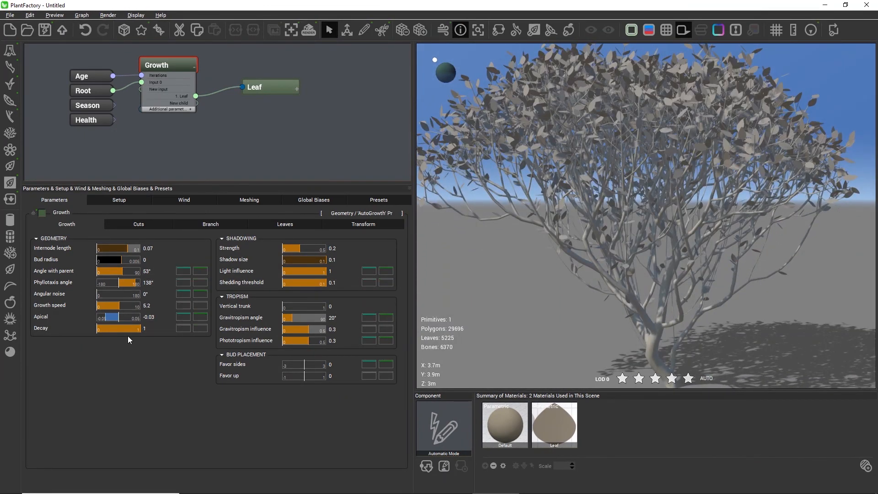
drag(121, 328, 106, 329)
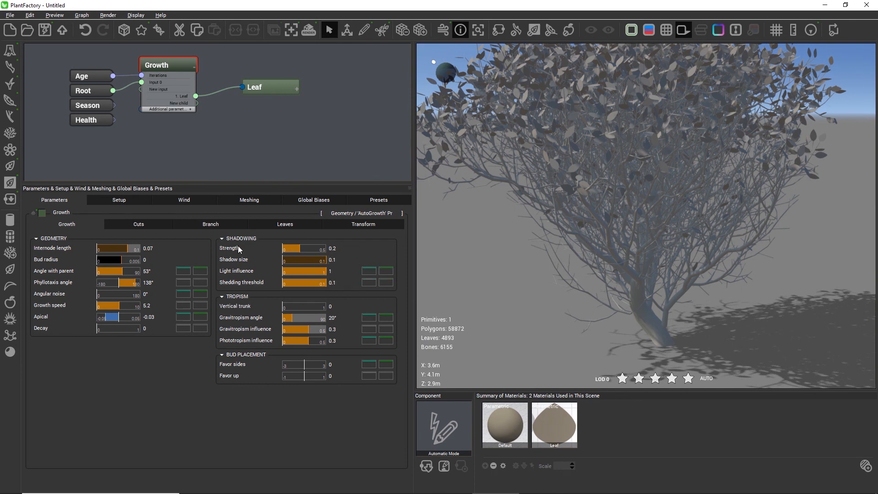
mouse_move(255, 279)
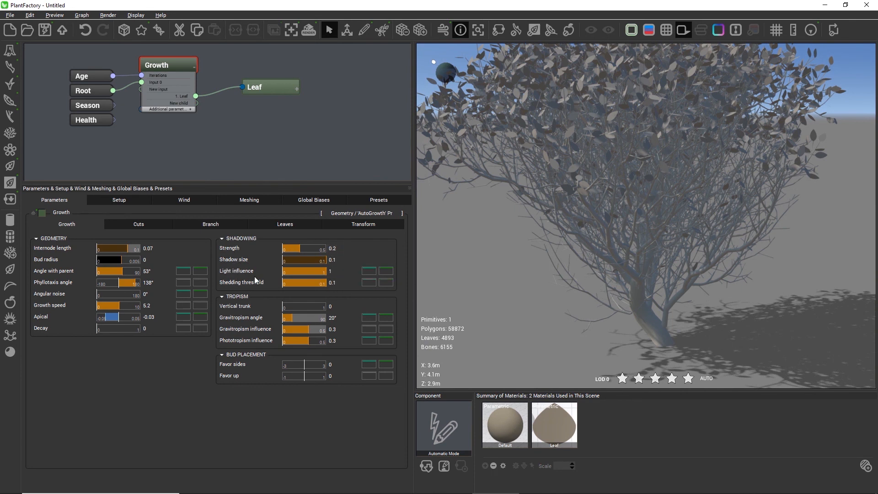
mouse_move(245, 86)
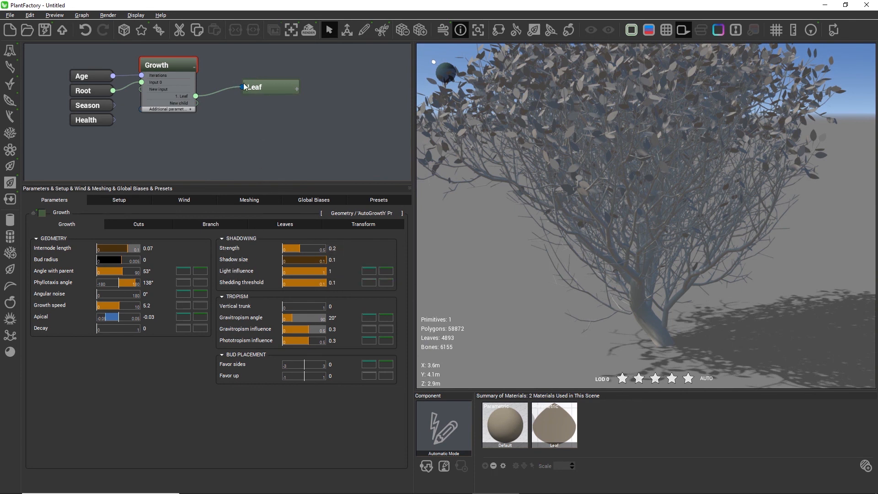
click(270, 87)
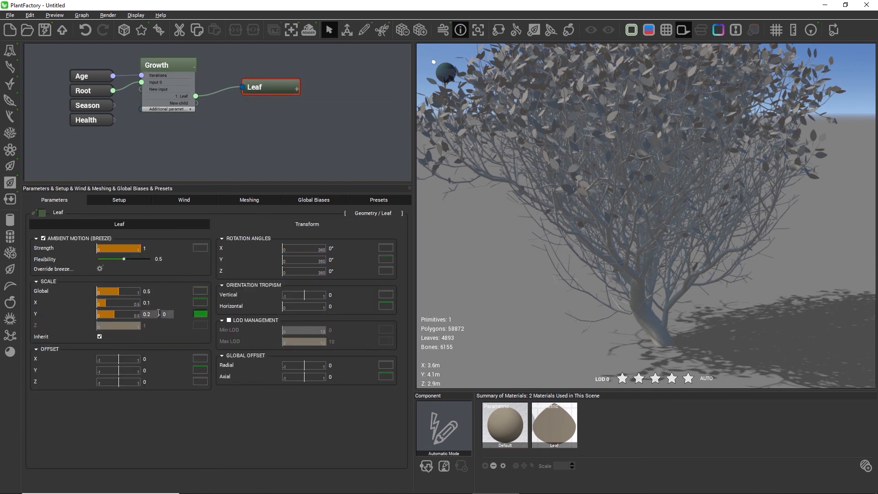
click(147, 291)
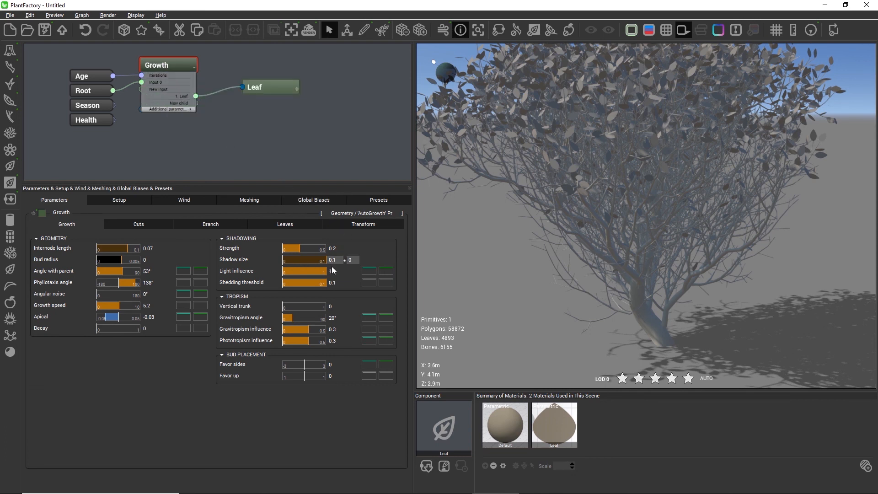
Reach the Growth node's Shadowing Strength slider and start adjusting it.
click(335, 259)
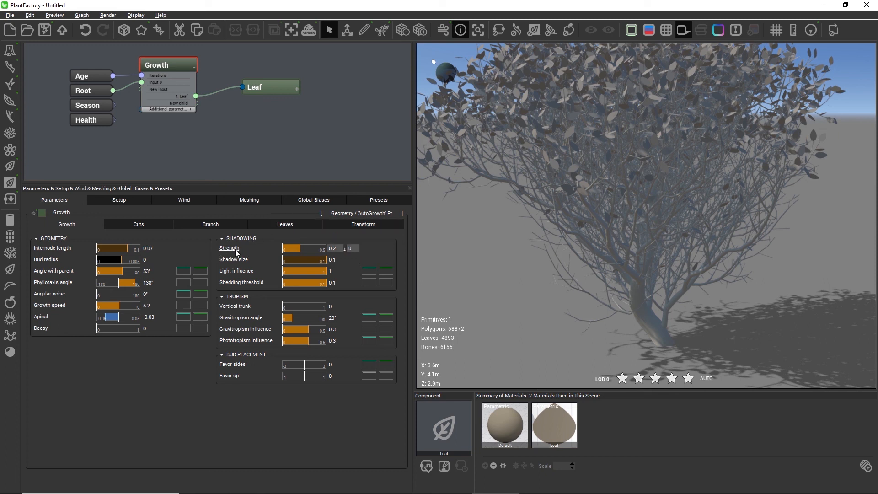
click(363, 224)
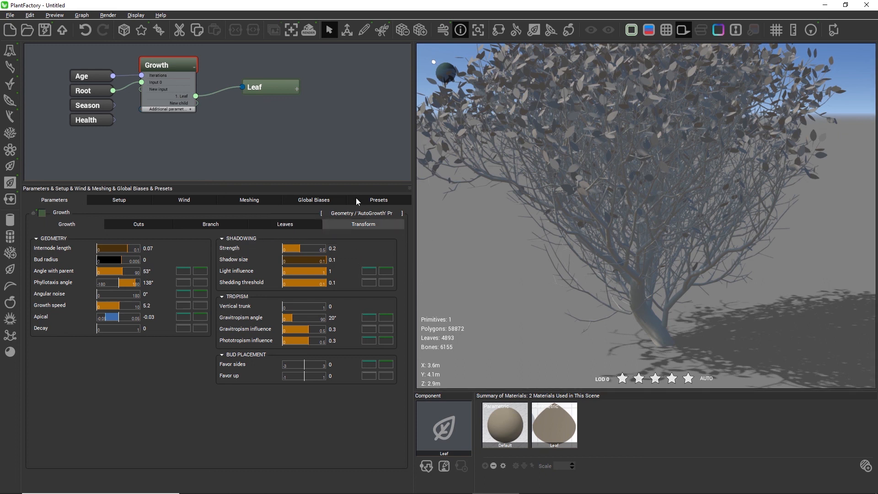
click(271, 87)
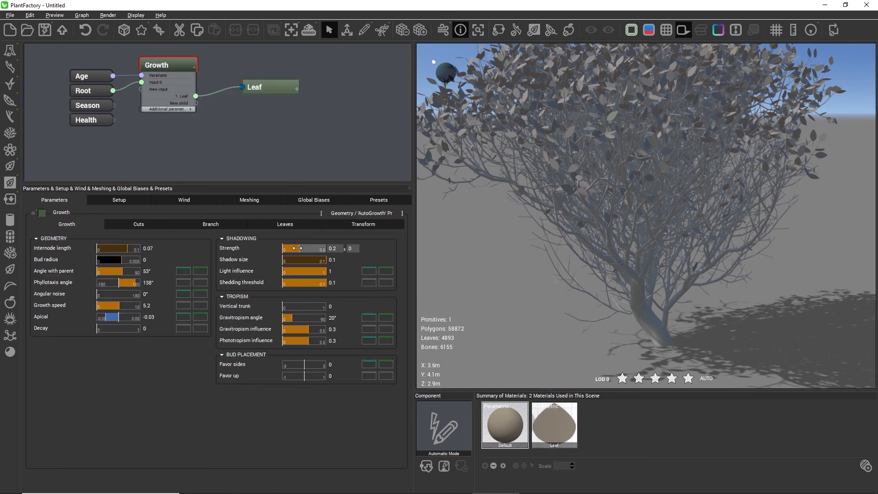
drag(292, 248, 323, 248)
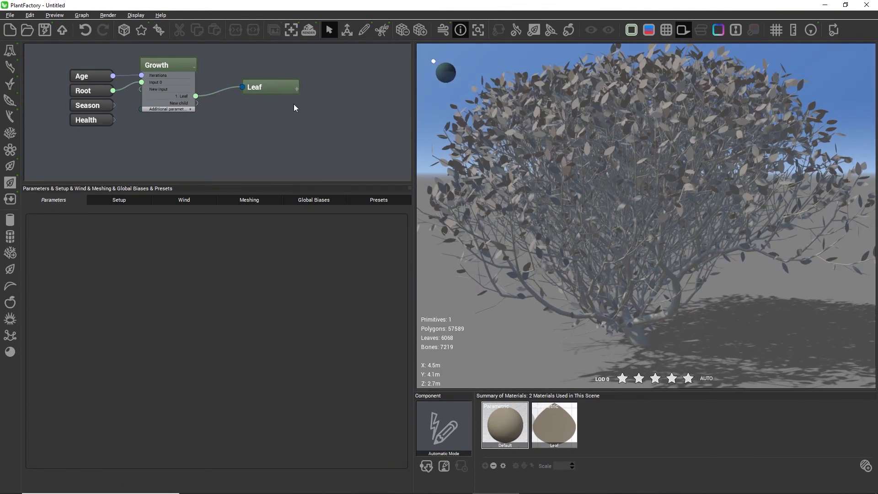
click(156, 64)
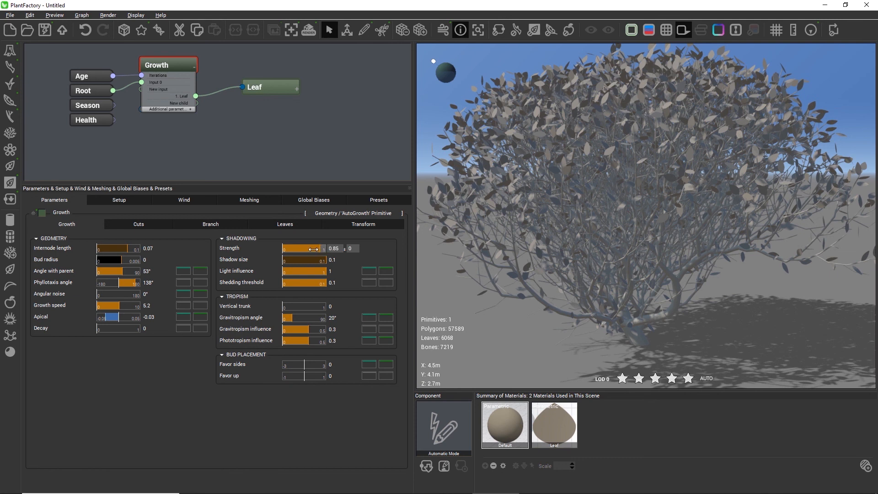
Sweep Shadowing Strength from about 0.85 down to near zero and back up toward 0.24.
drag(314, 247, 281, 248)
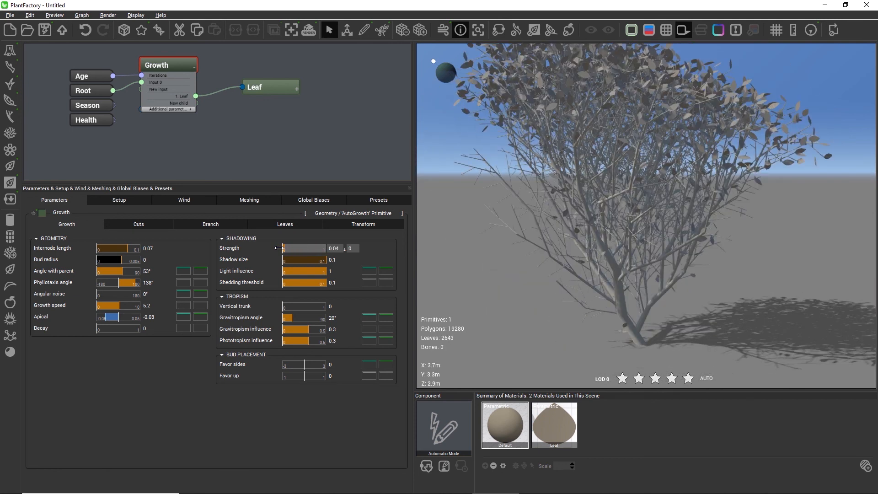
drag(303, 248, 291, 248)
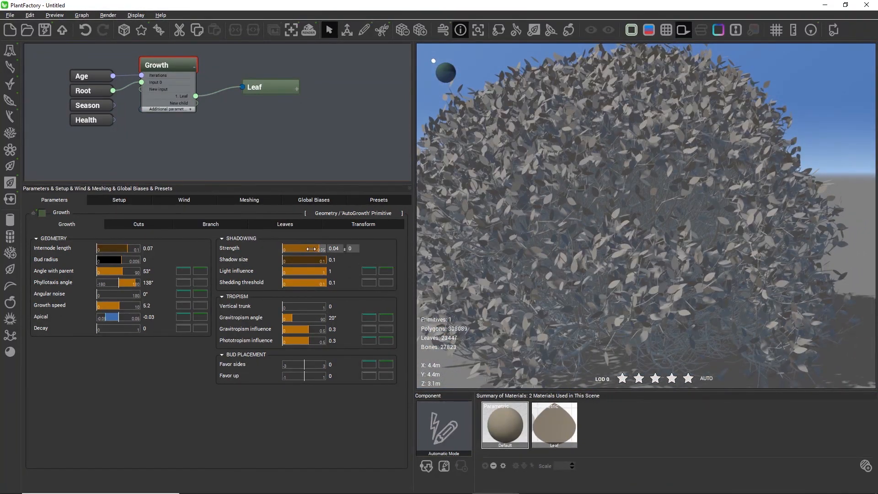
drag(294, 248, 308, 248)
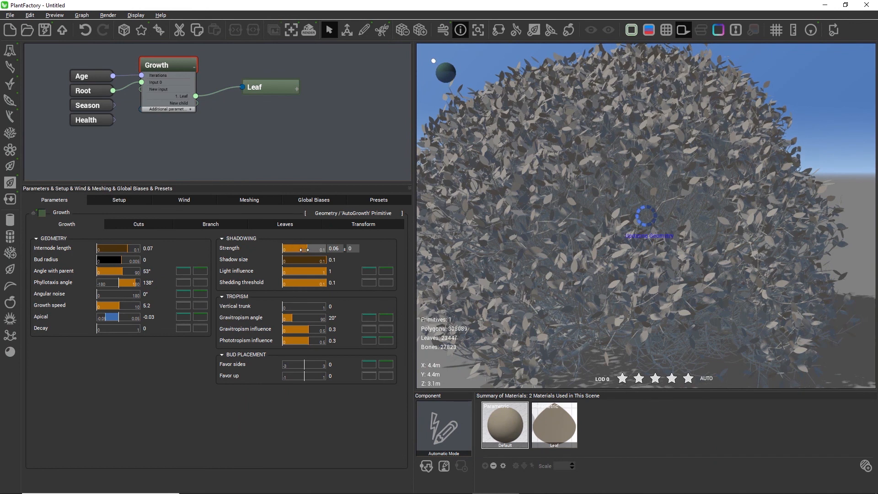
drag(300, 248, 311, 248)
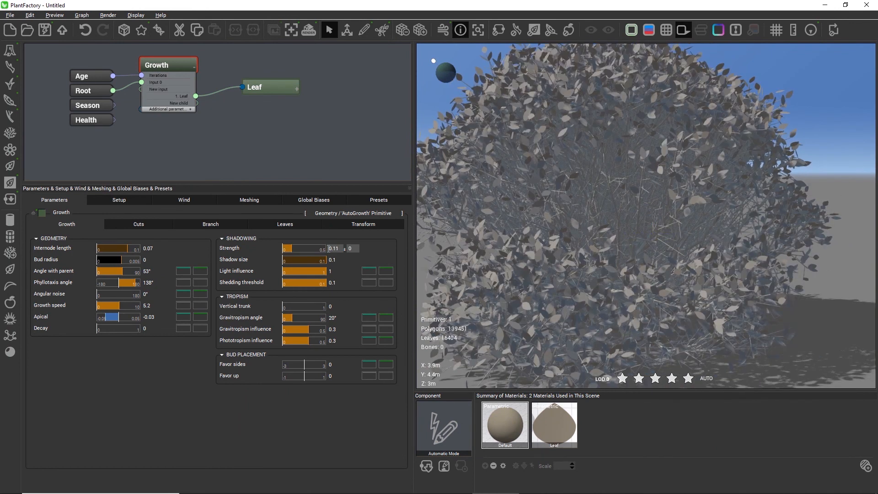
drag(284, 248, 302, 248)
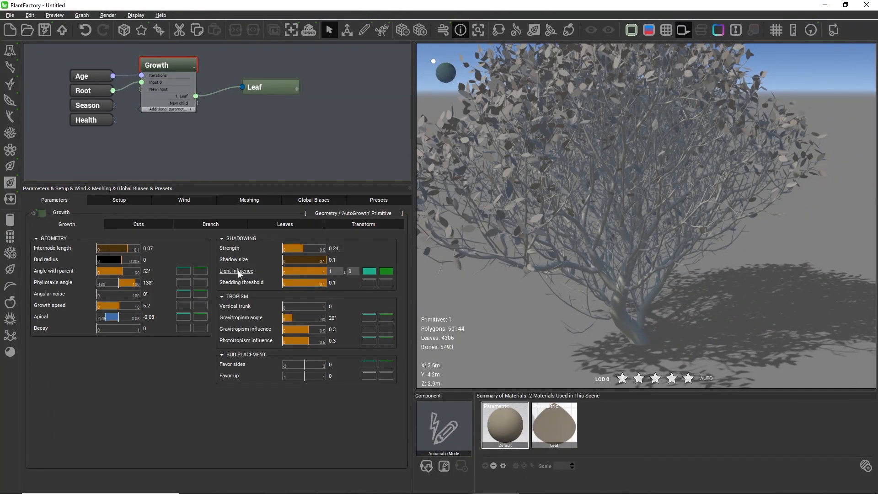
mouse_move(236, 271)
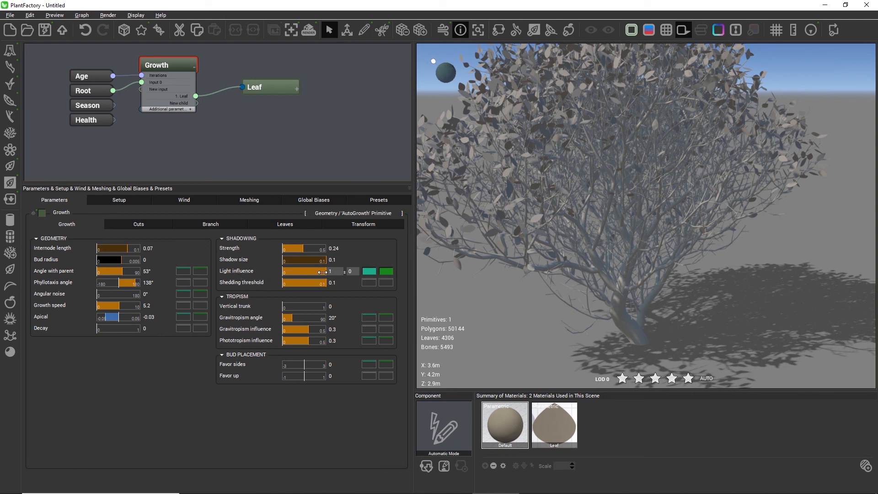
Try Shadowing Light influence at 2.11 and 0, then set it to 0.63.
drag(322, 271, 341, 271)
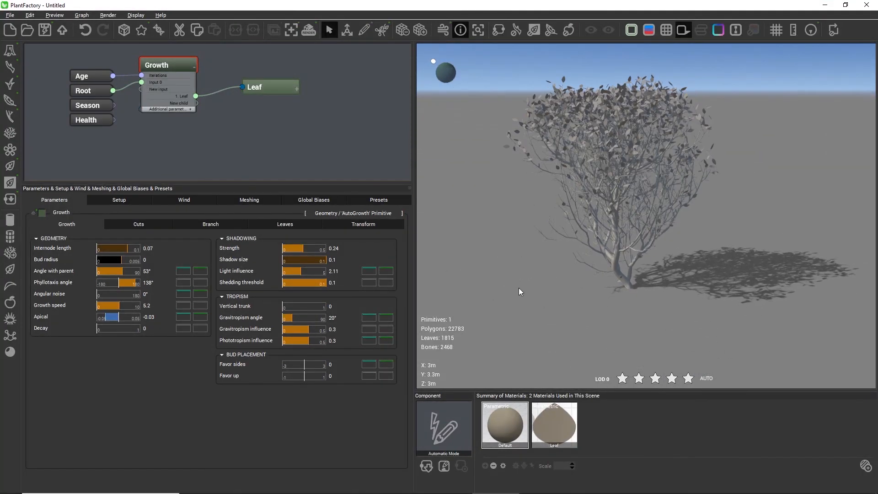
drag(303, 271, 311, 271)
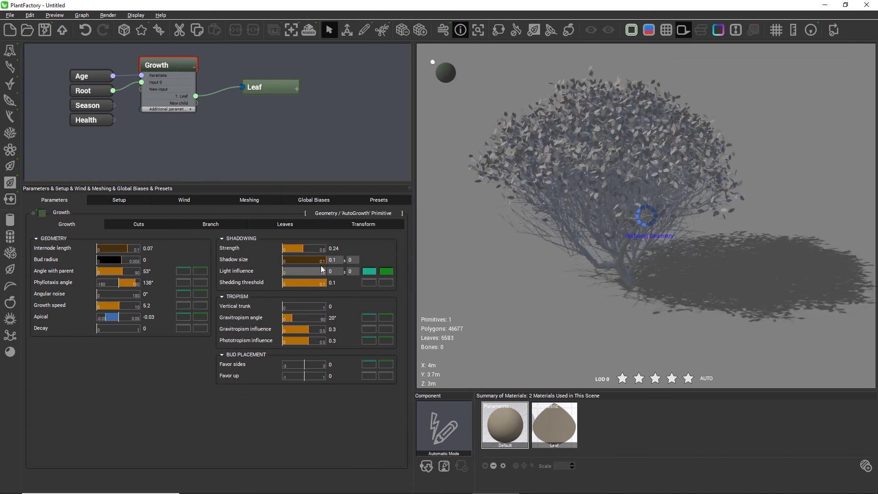
drag(285, 270, 318, 270)
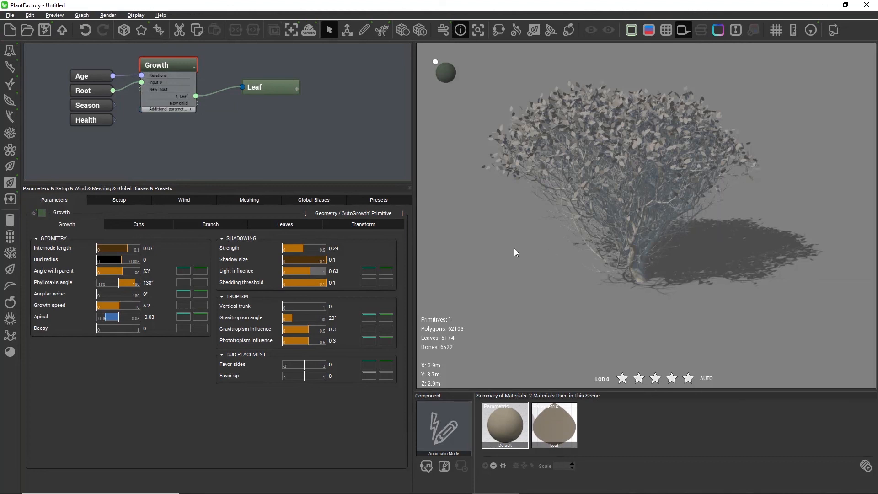
mouse_move(253, 285)
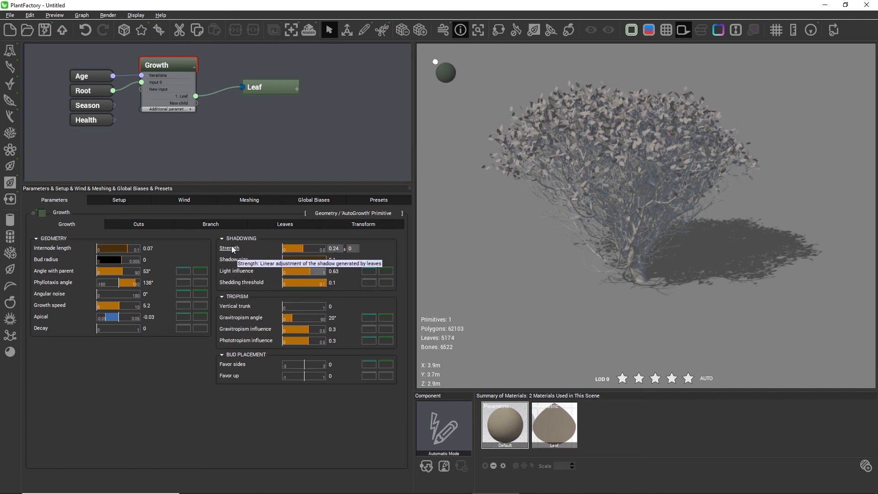
mouse_move(253, 284)
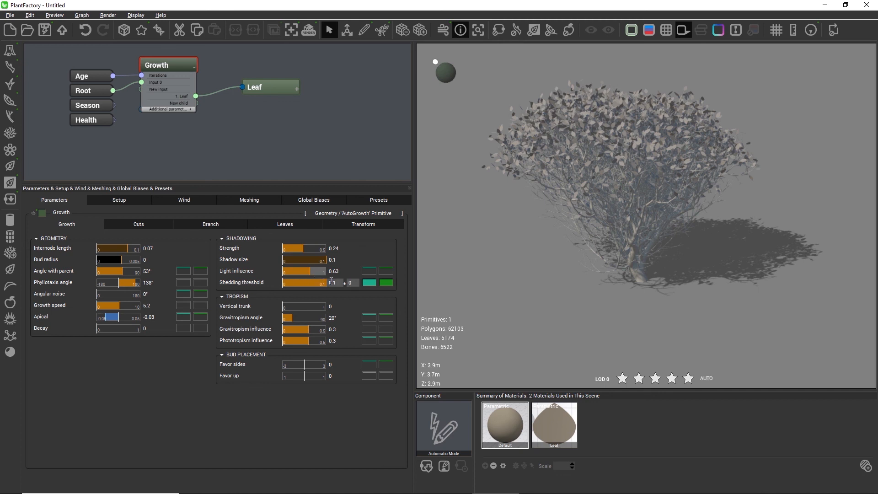
Sweep the Growth node's Shedding threshold from 0 up to about 0.69 and settle on 0.35.
drag(323, 283, 320, 282)
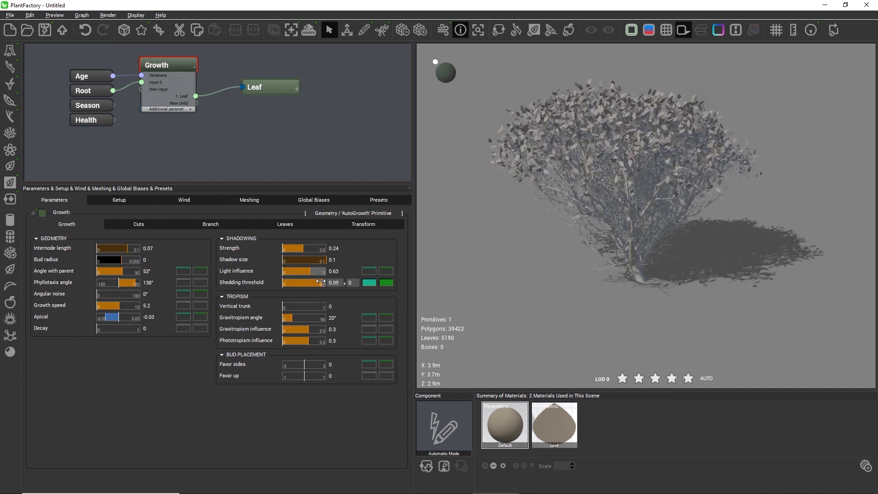
drag(321, 282, 303, 282)
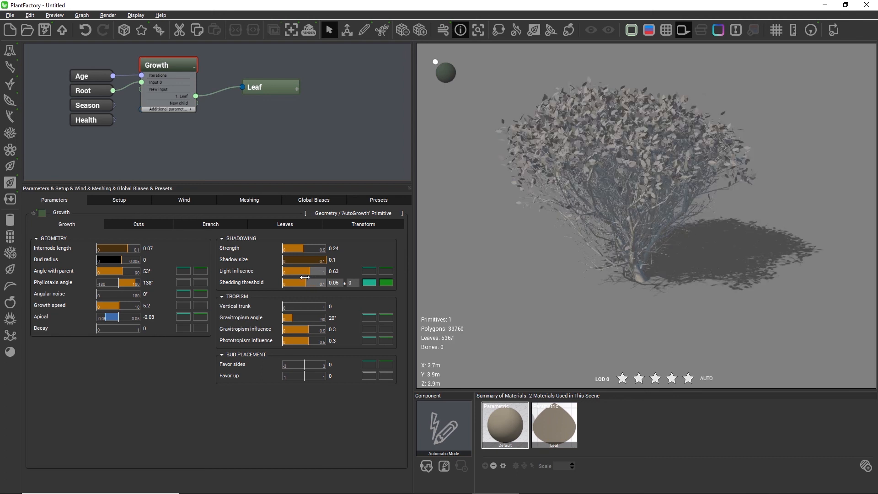
drag(306, 282, 285, 282)
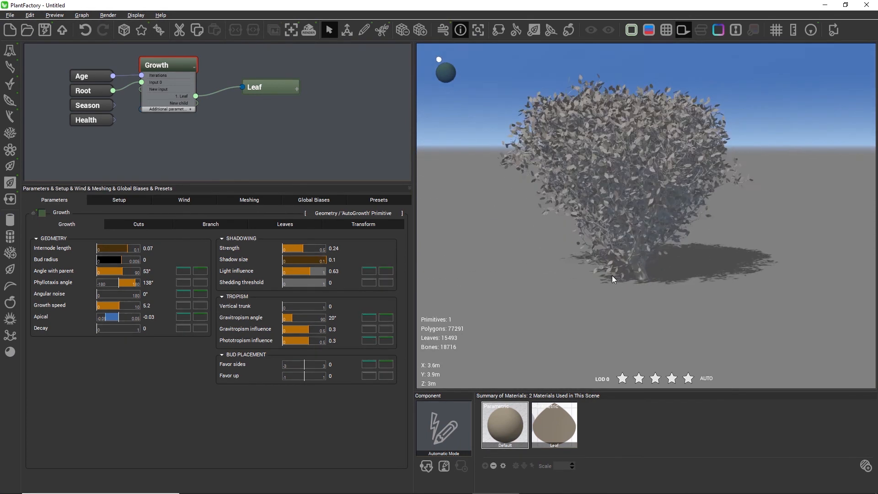
drag(286, 282, 322, 283)
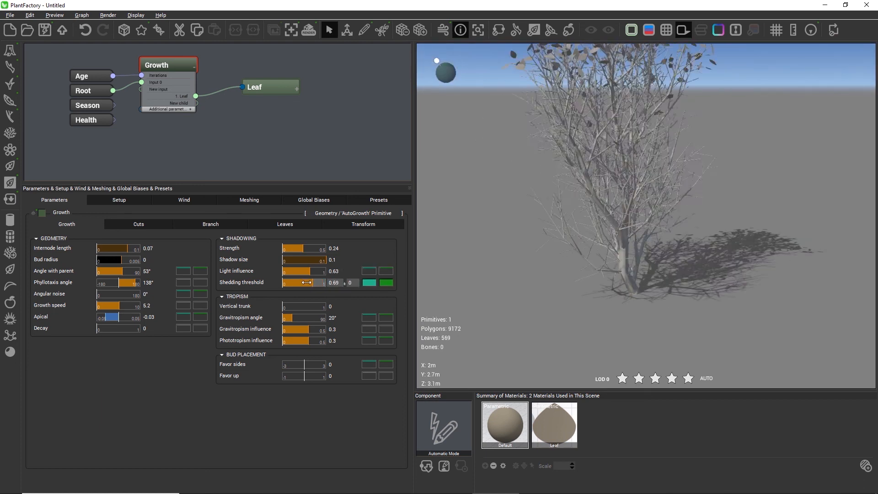
drag(319, 283, 300, 282)
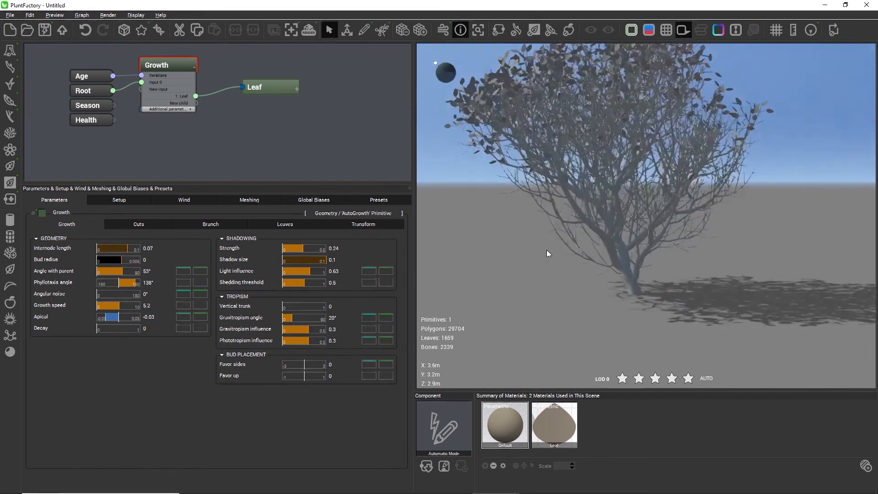
drag(313, 283, 302, 283)
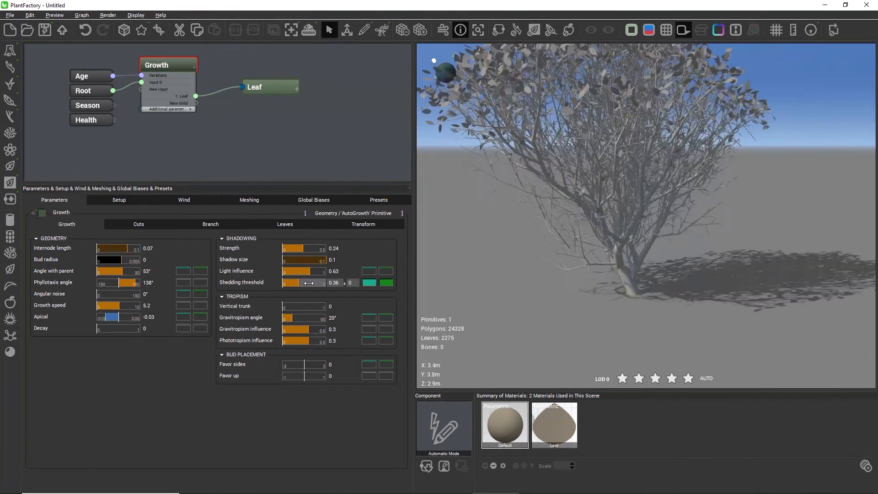
drag(314, 283, 289, 282)
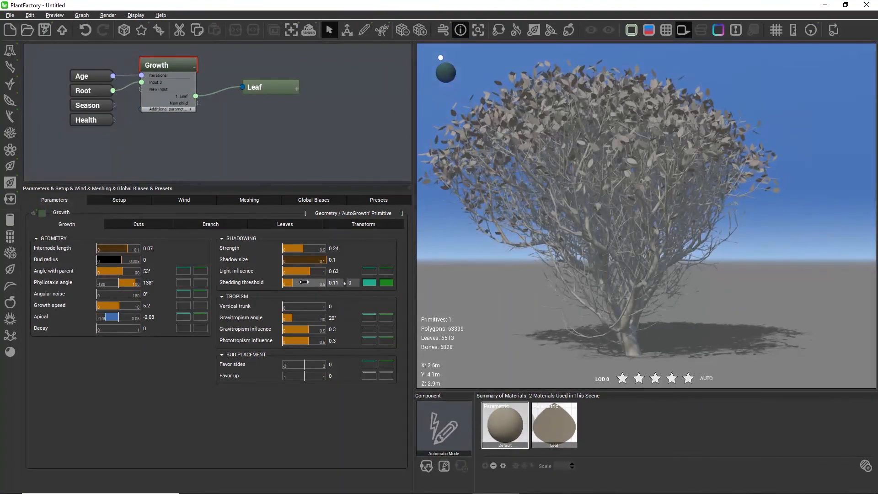
drag(288, 283, 321, 283)
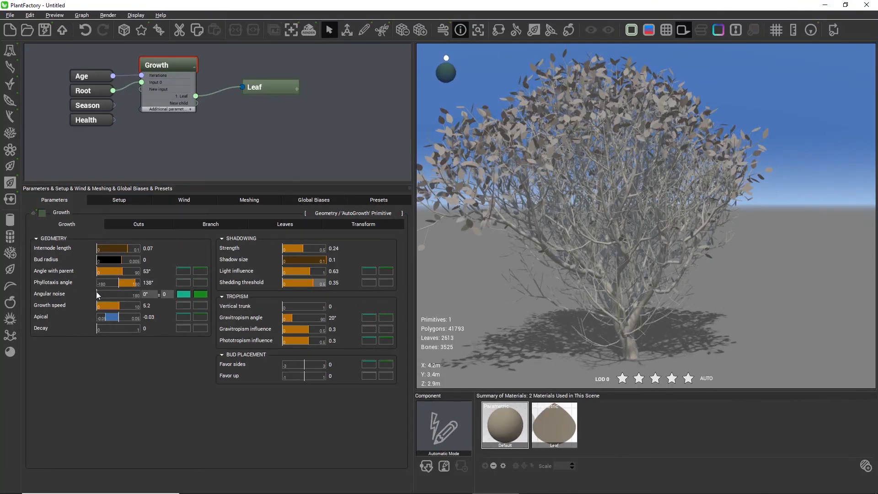
Try Angular noise up to 68° on the tropism settings, then return it to 0°.
drag(98, 294, 118, 294)
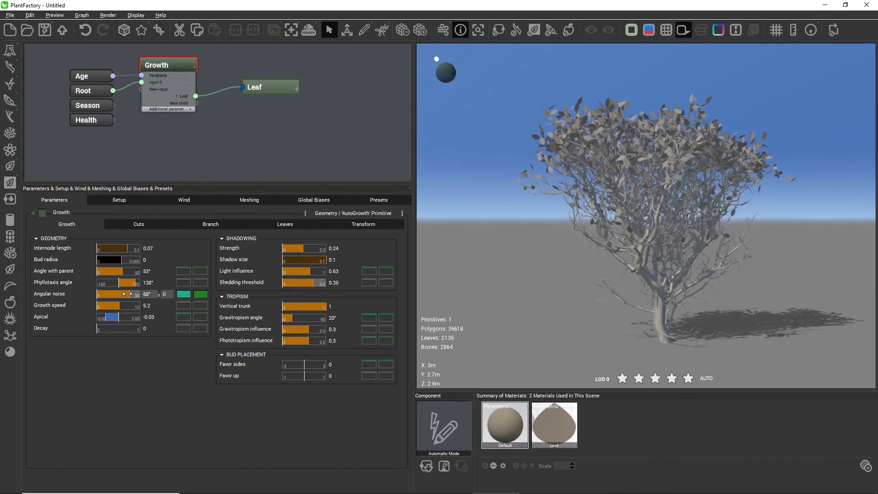
drag(128, 294, 115, 293)
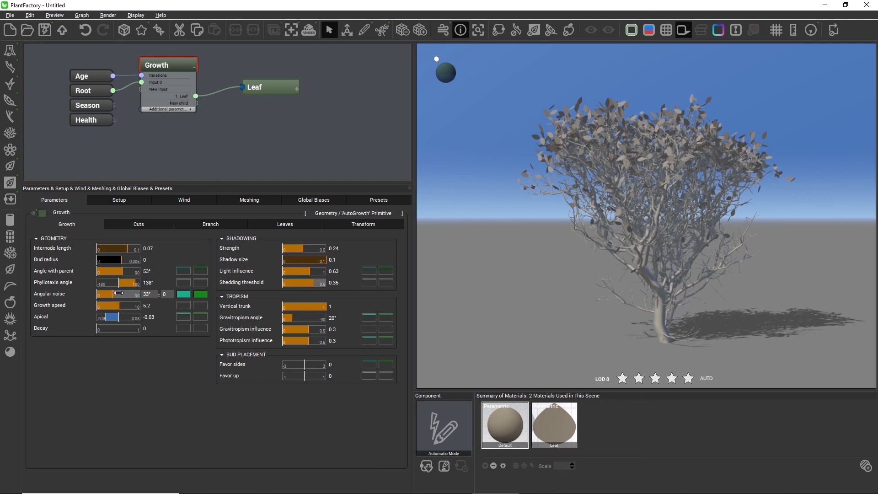
drag(126, 294, 96, 294)
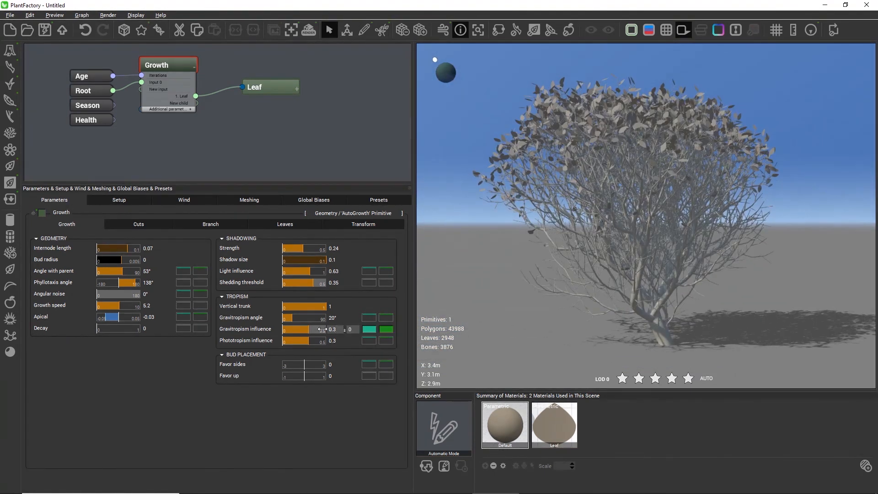
mouse_move(240, 317)
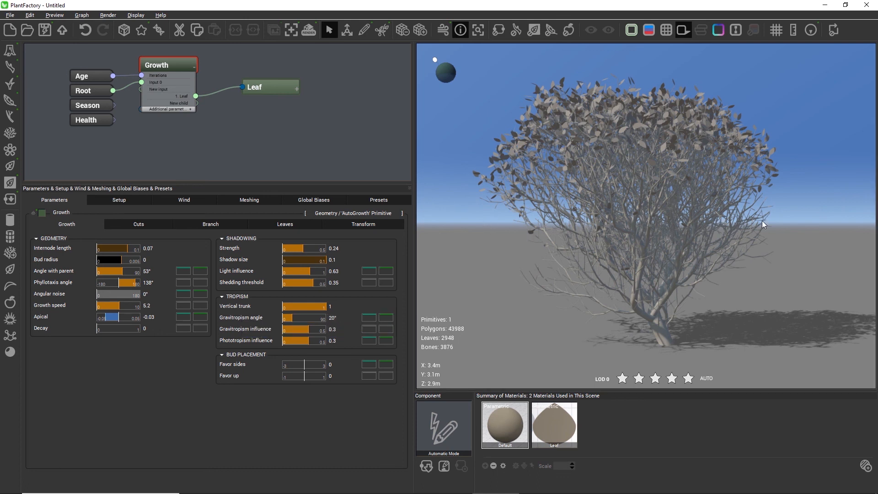
mouse_move(547, 227)
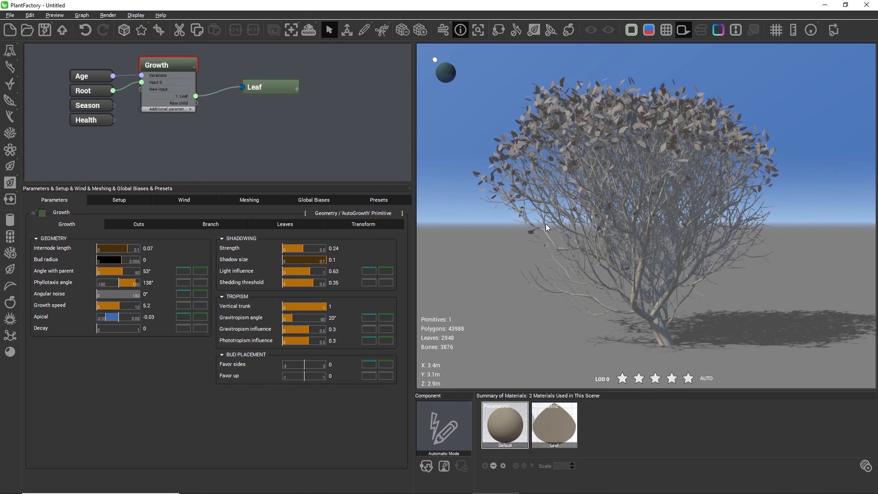
mouse_move(294, 318)
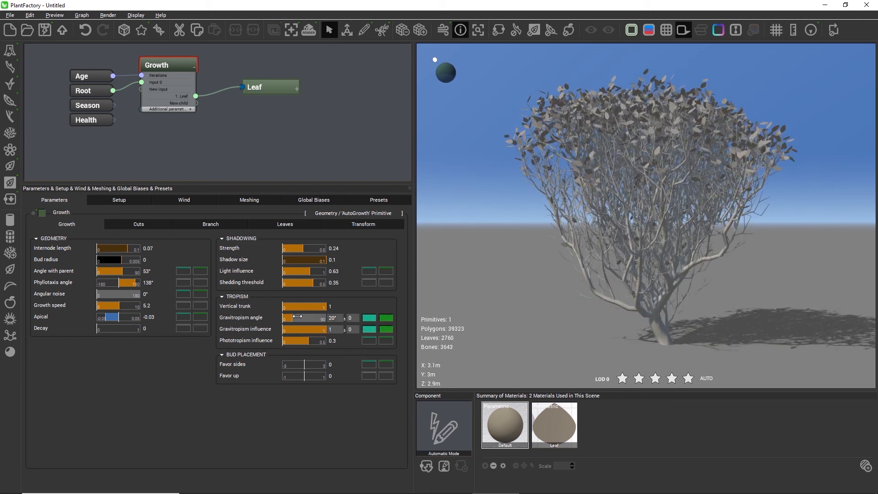
Test gravitropism angles of 180°, 66°, 79° and about 42° with varying influence.
drag(303, 318, 320, 317)
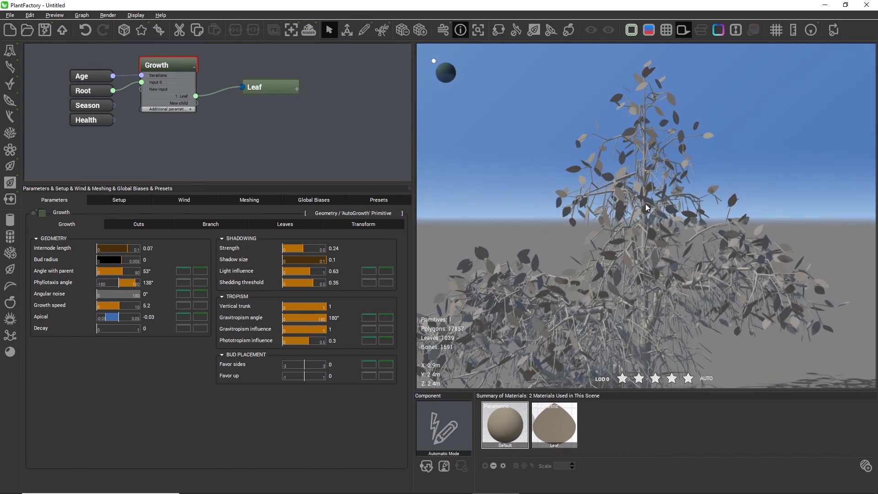
mouse_move(782, 267)
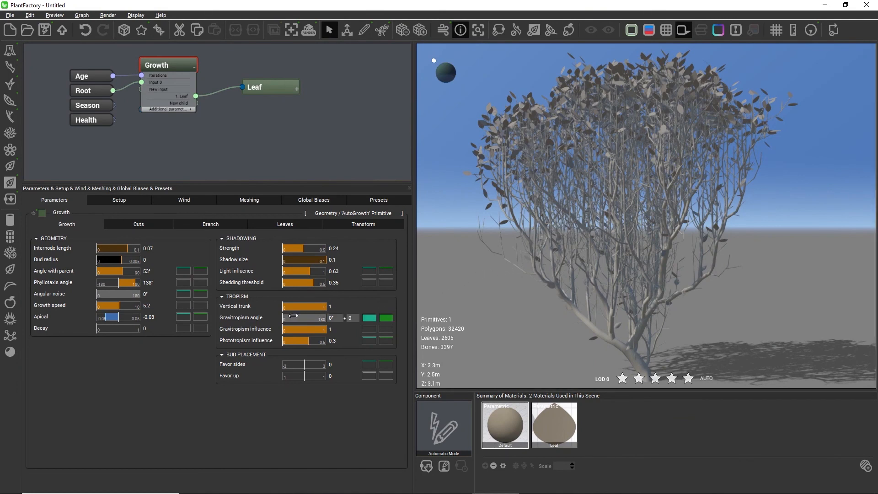
drag(287, 317, 307, 318)
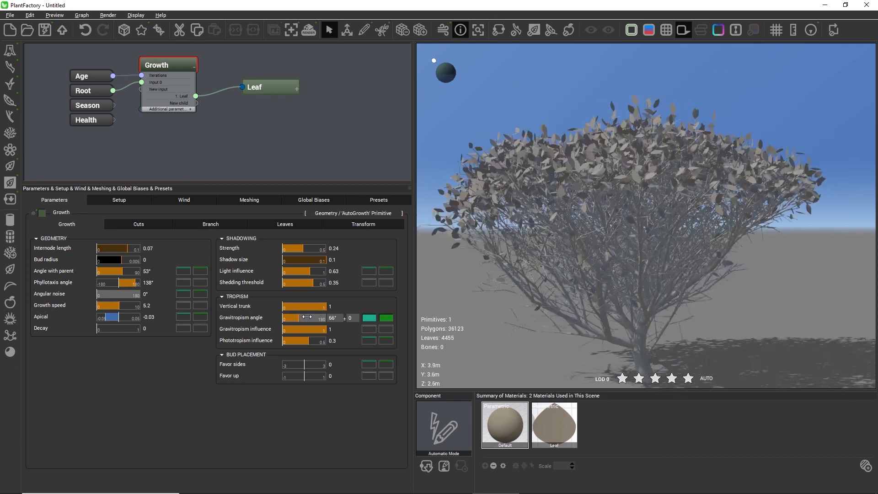
drag(307, 317, 322, 318)
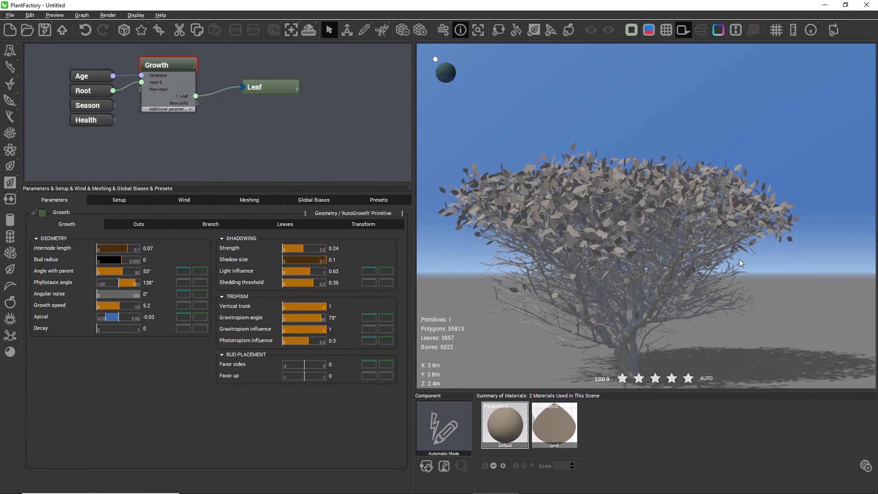
drag(314, 318, 303, 318)
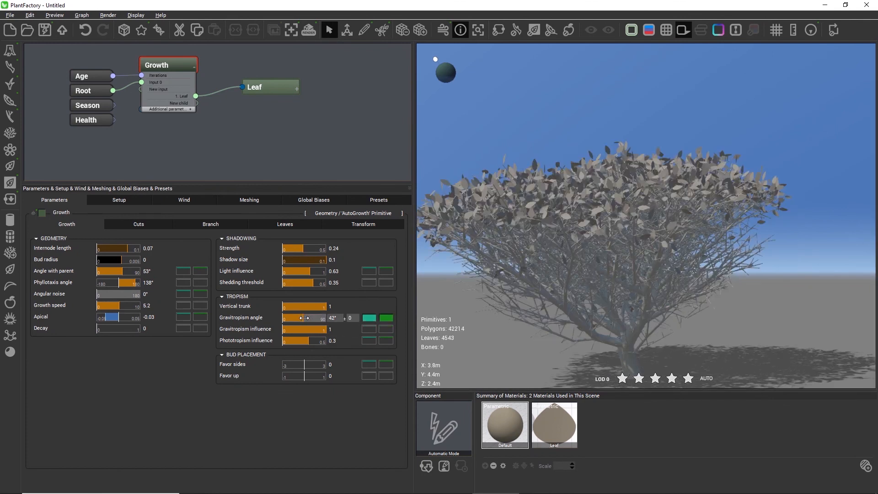
drag(303, 317, 300, 317)
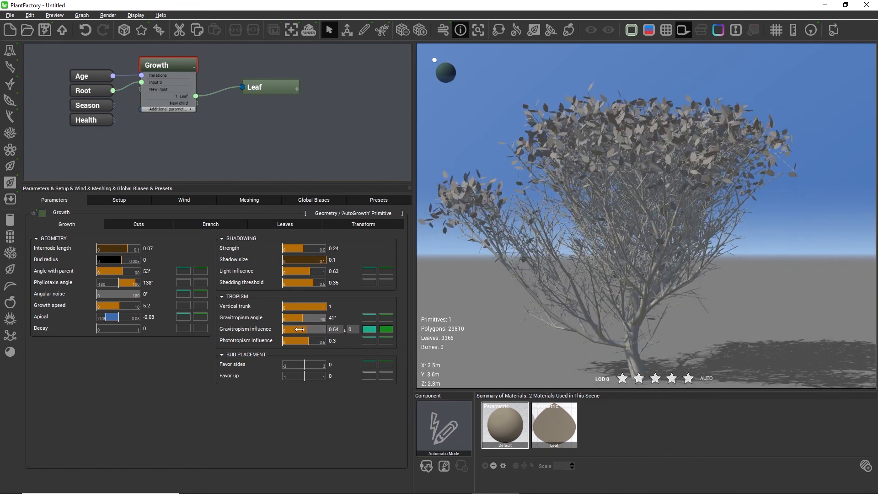
Settle the gravitropism angle at 64° with influence 0.56.
drag(314, 329, 284, 329)
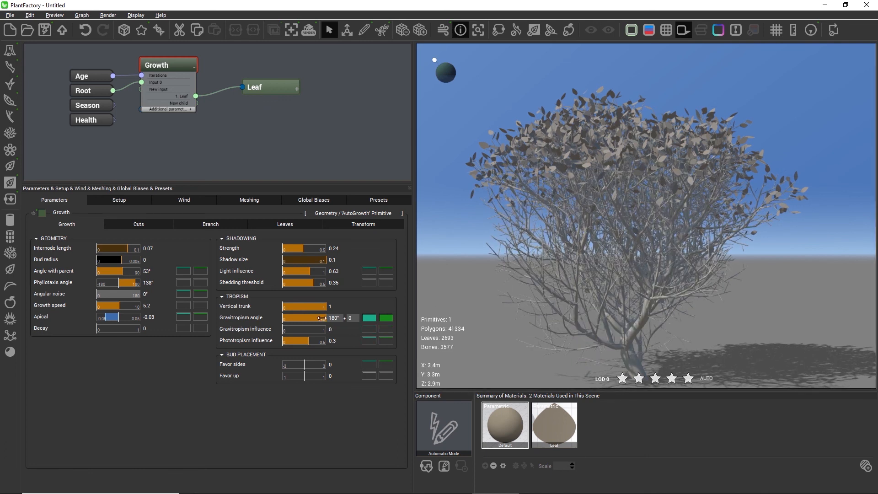
drag(322, 317, 286, 318)
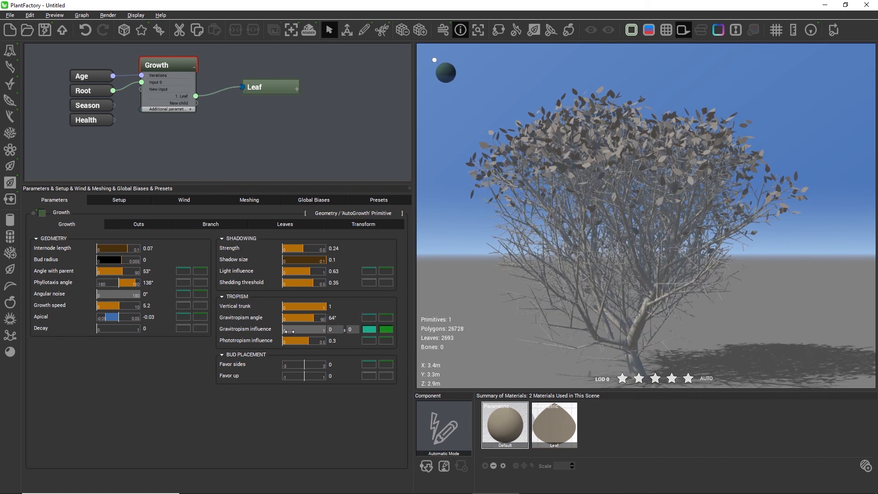
drag(286, 329, 317, 329)
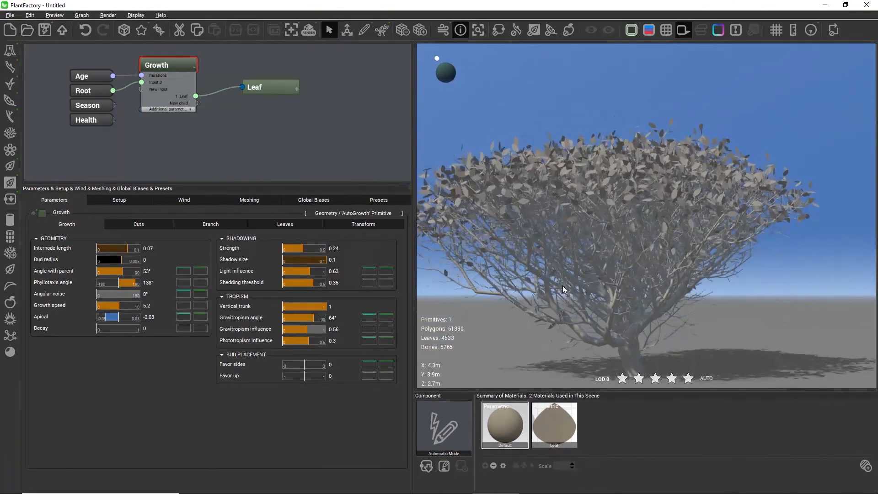
Zero the gravitropism influence and set phototropism influence to 0.8 after trying up to 1.
drag(322, 328, 283, 328)
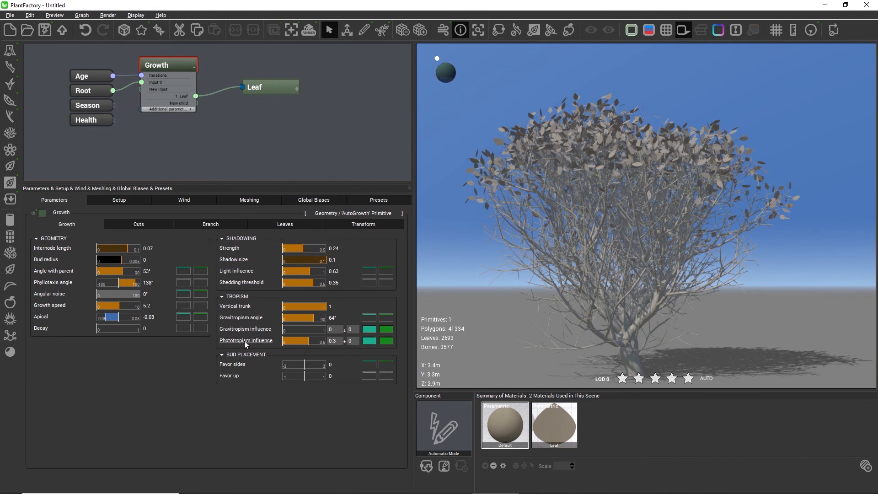
mouse_move(245, 340)
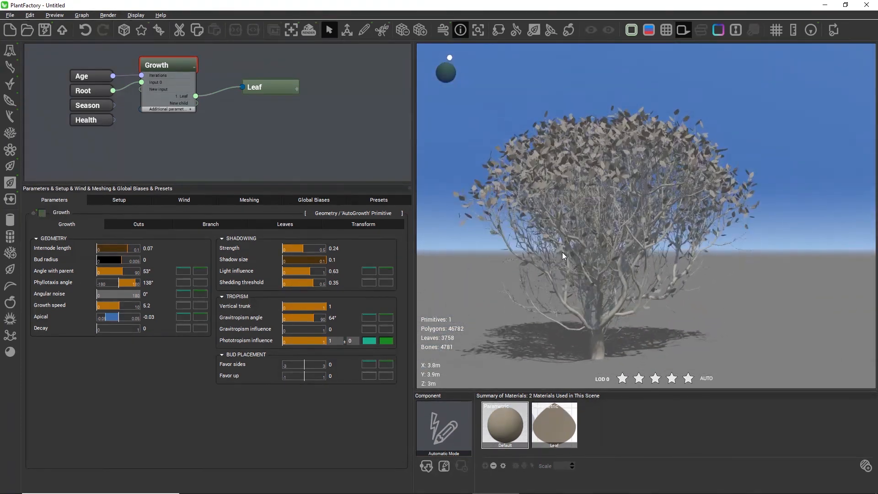
drag(319, 341, 296, 340)
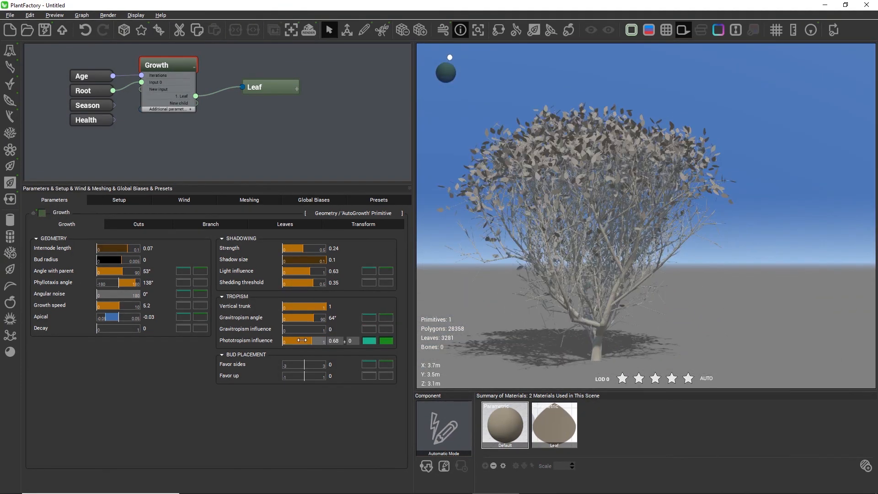
drag(301, 340, 282, 341)
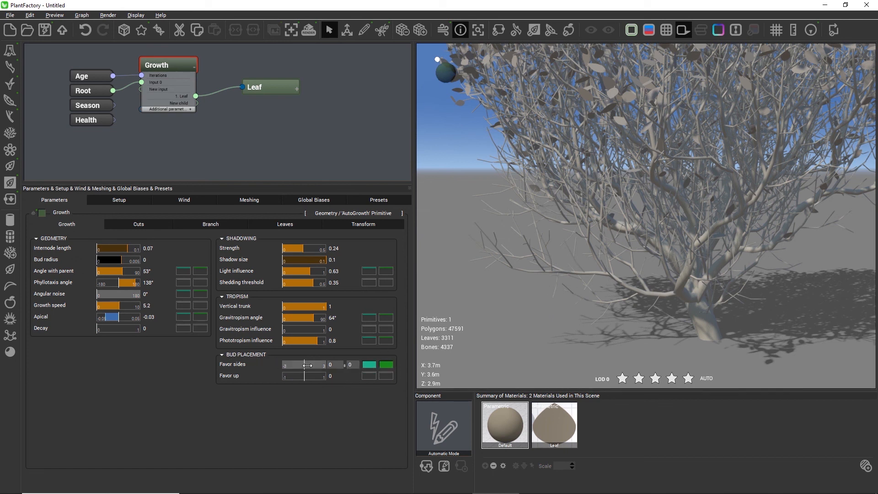
Test bud Favor up both ways, then set Favor sides to 1.31 and Favor up to 0.
drag(288, 375, 325, 375)
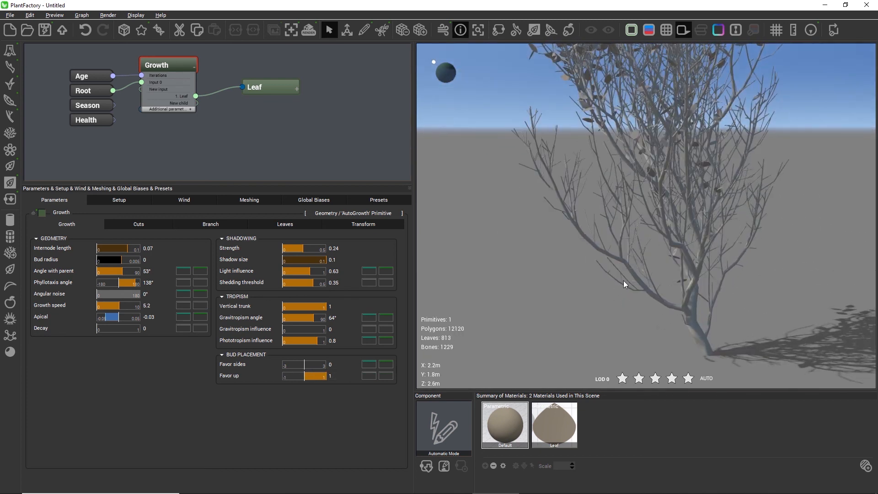
mouse_move(537, 203)
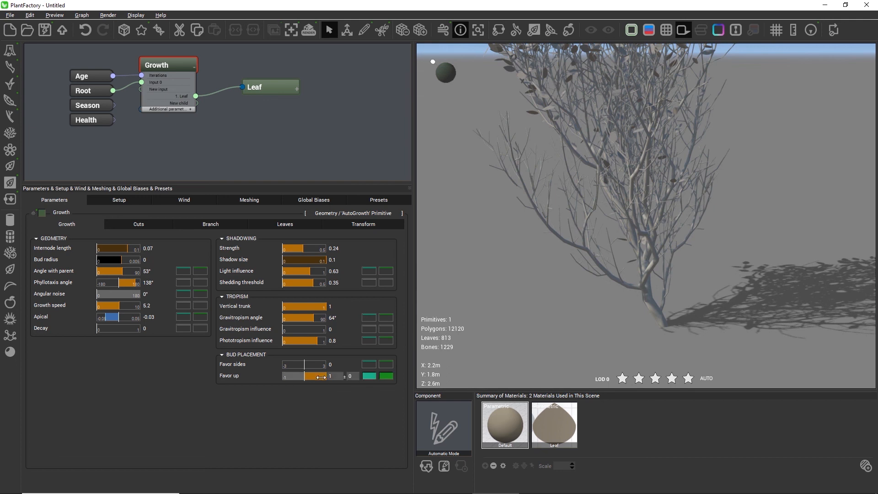
drag(322, 375, 291, 375)
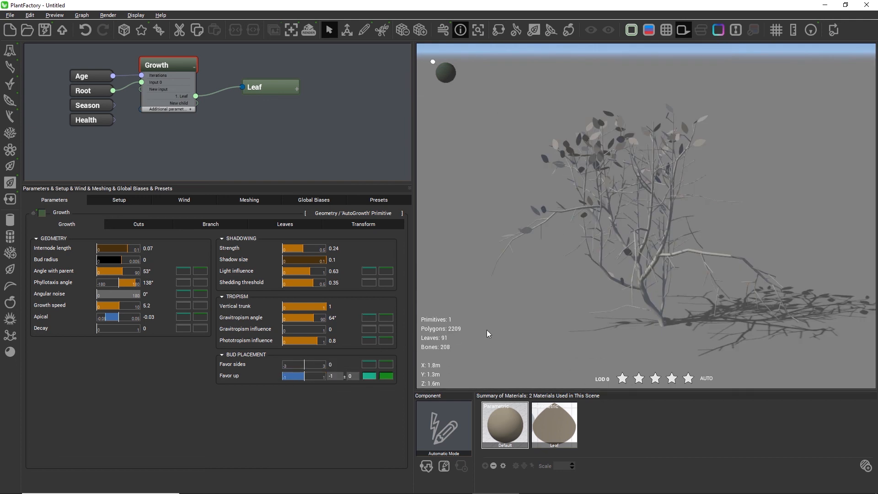
mouse_move(541, 251)
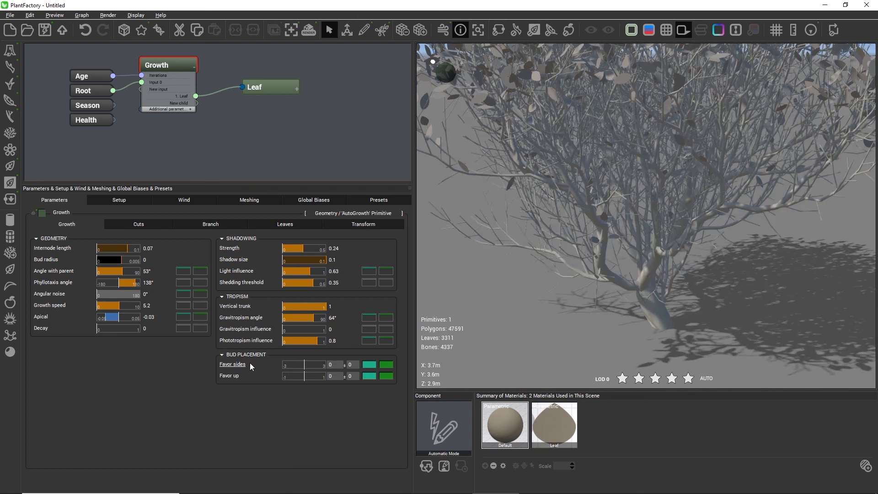
mouse_move(232, 365)
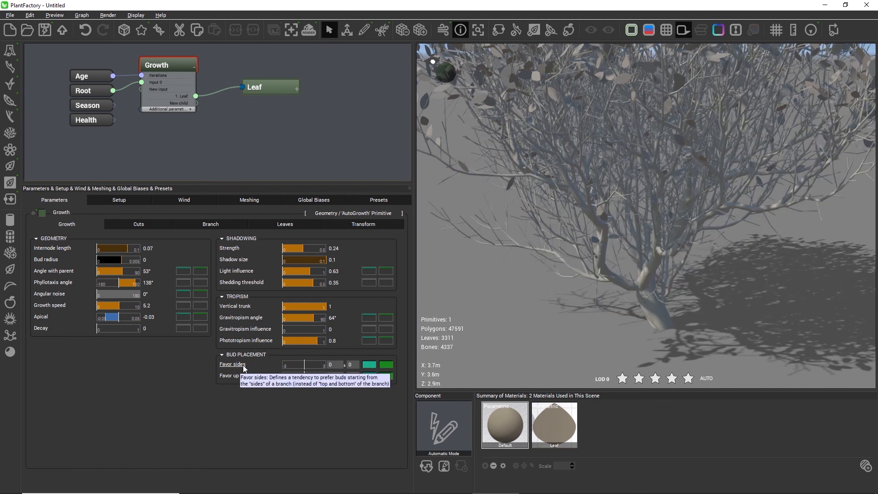
mouse_move(309, 364)
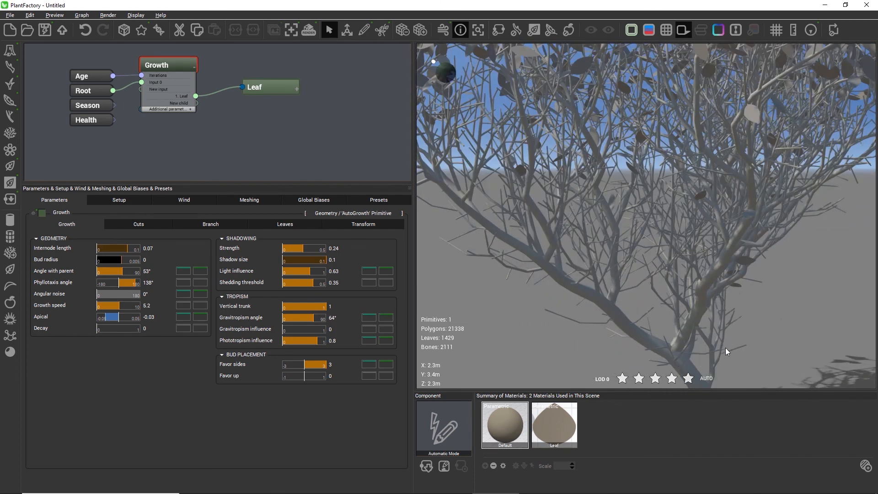
drag(319, 364, 285, 364)
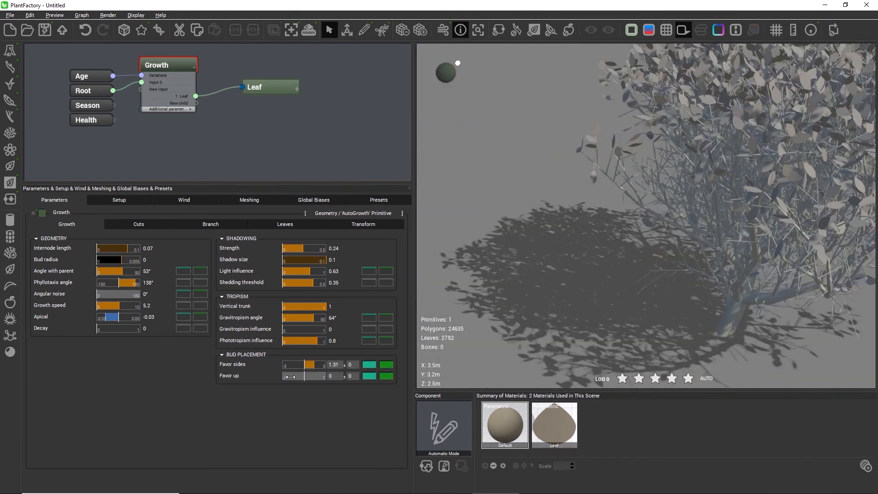
drag(324, 376, 288, 376)
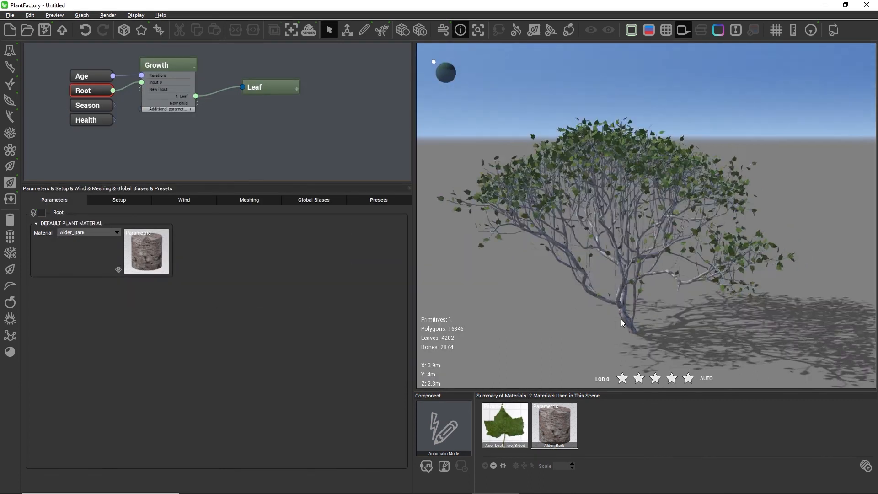
Raise the Root's Age to 25 in Setup and return to the Parameters view.
click(118, 200)
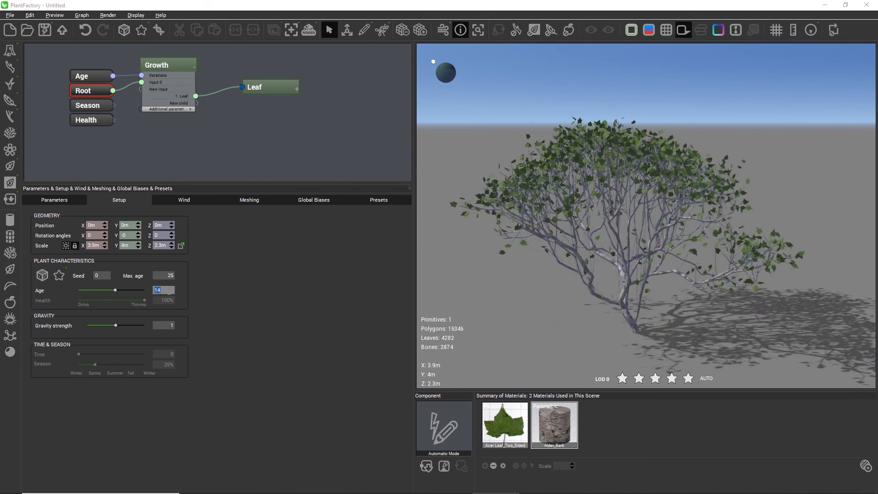
drag(115, 290, 131, 290)
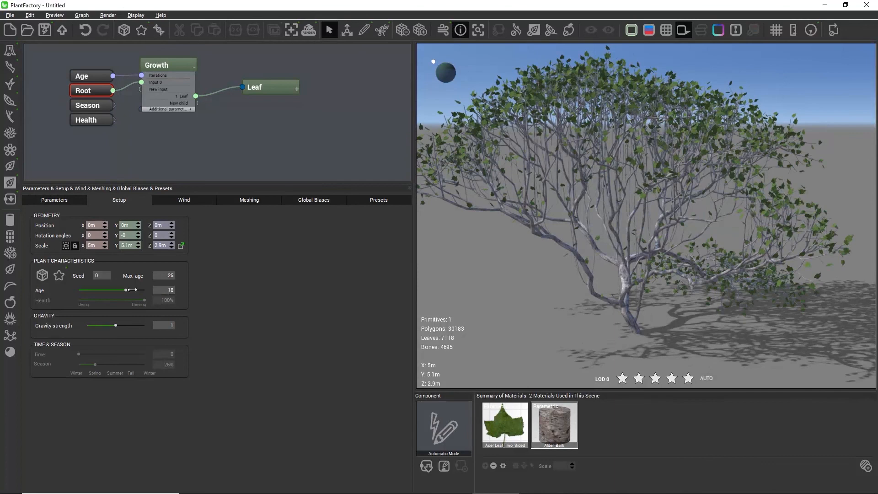
drag(127, 290, 144, 290)
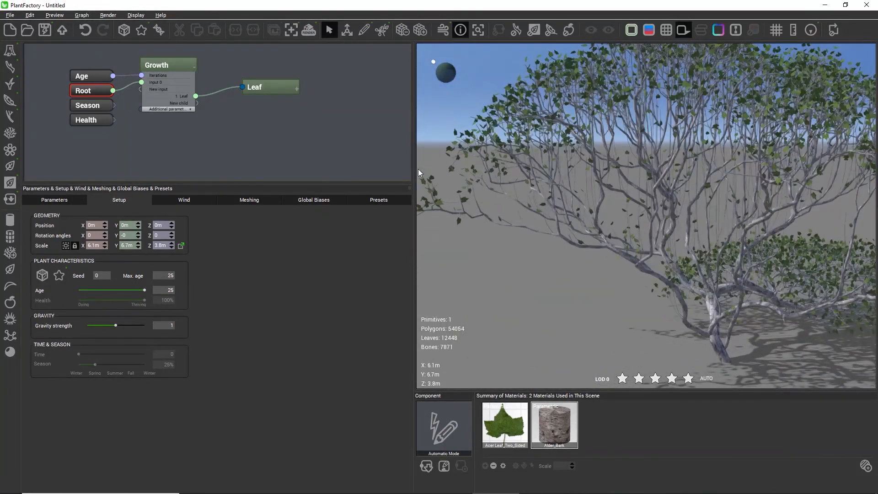
click(168, 64)
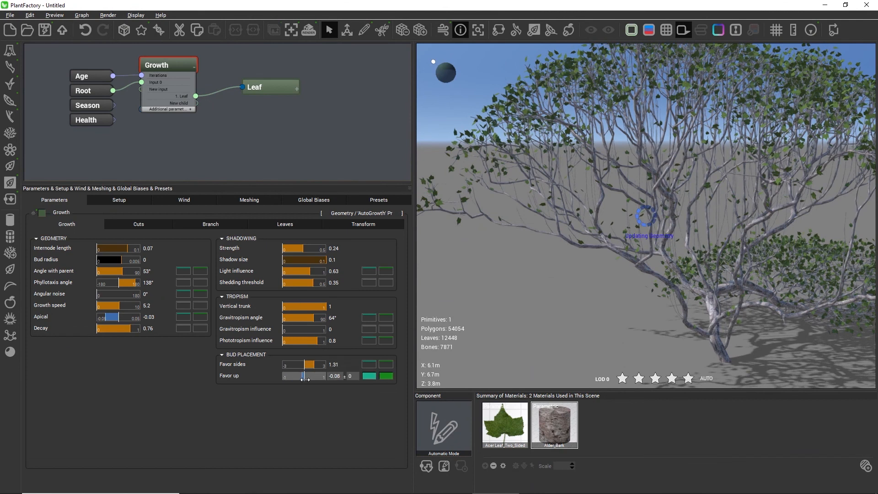
Set phototropism influence 0.22, gravitropism influence 0.11 and shedding threshold 0.09.
drag(303, 375, 322, 375)
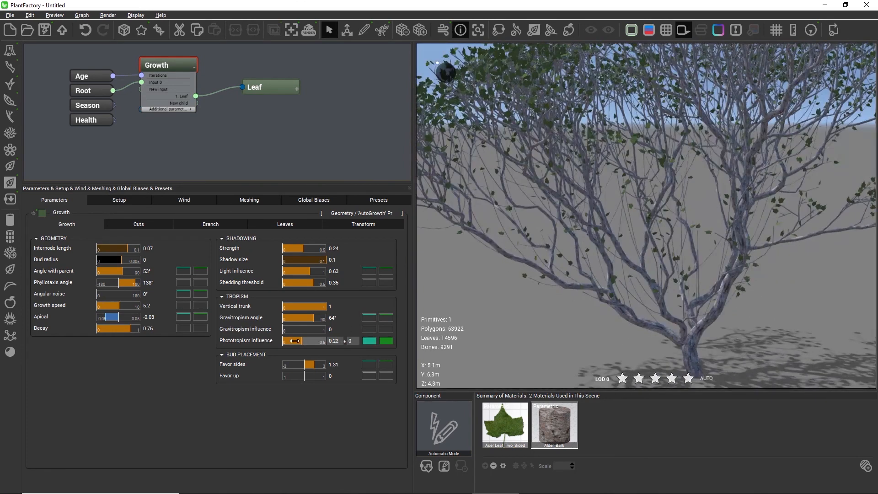
drag(291, 329, 307, 328)
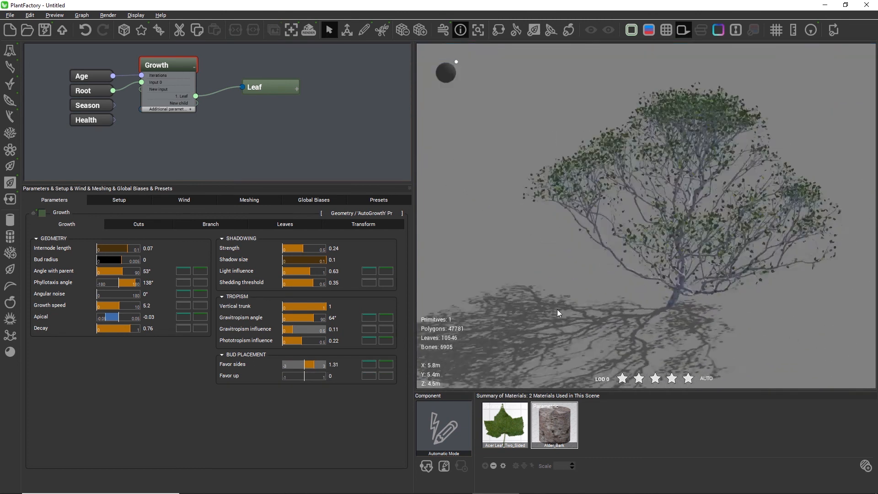
drag(112, 317, 106, 317)
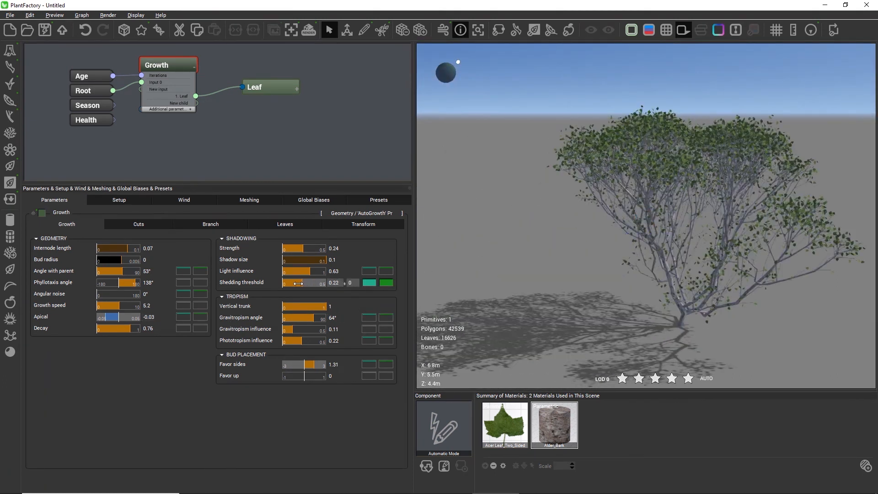
drag(313, 283, 284, 283)
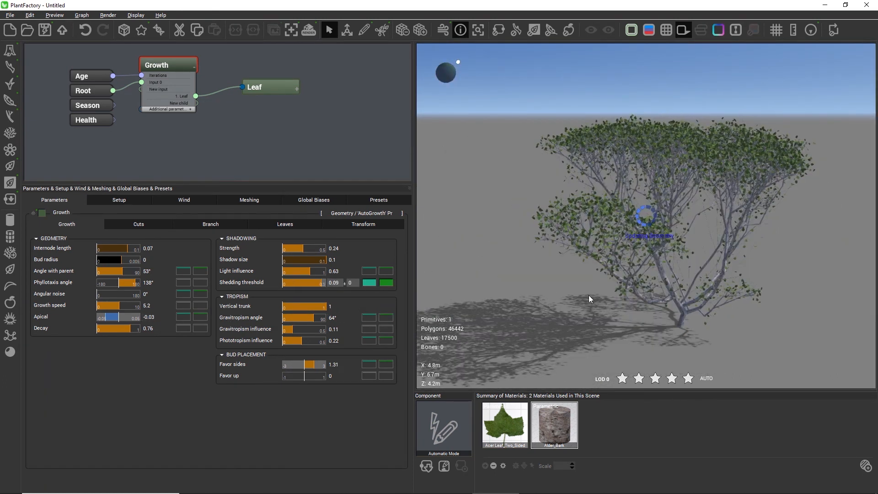